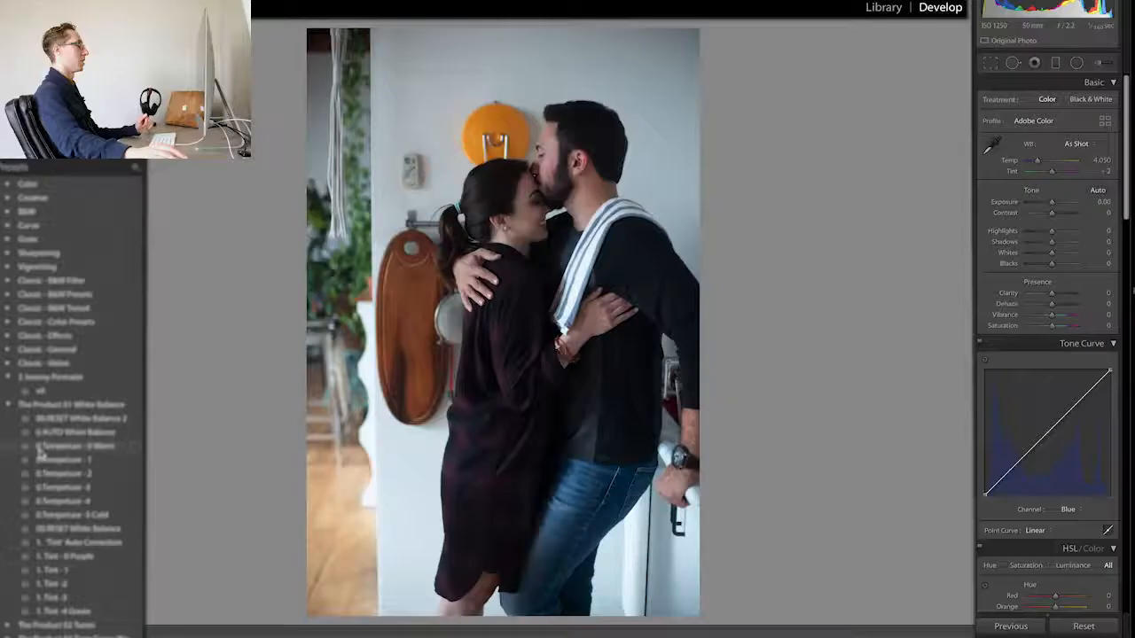
Apply the AUTO White Balance preset from the Presets panel to the couple photo.
left_click(74, 433)
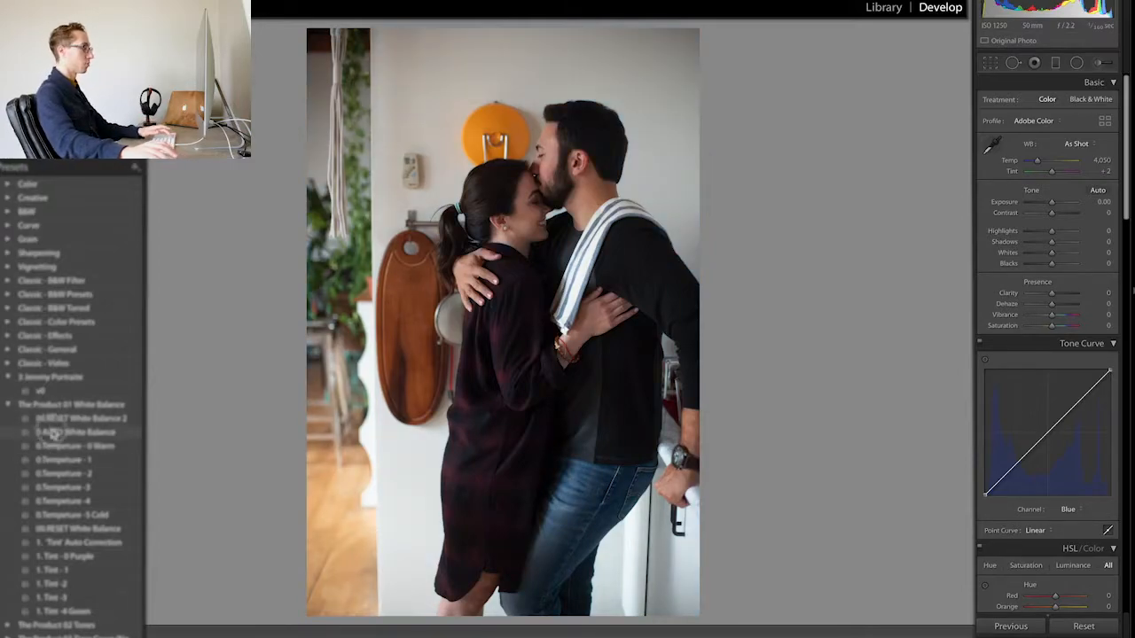
left_click(74, 433)
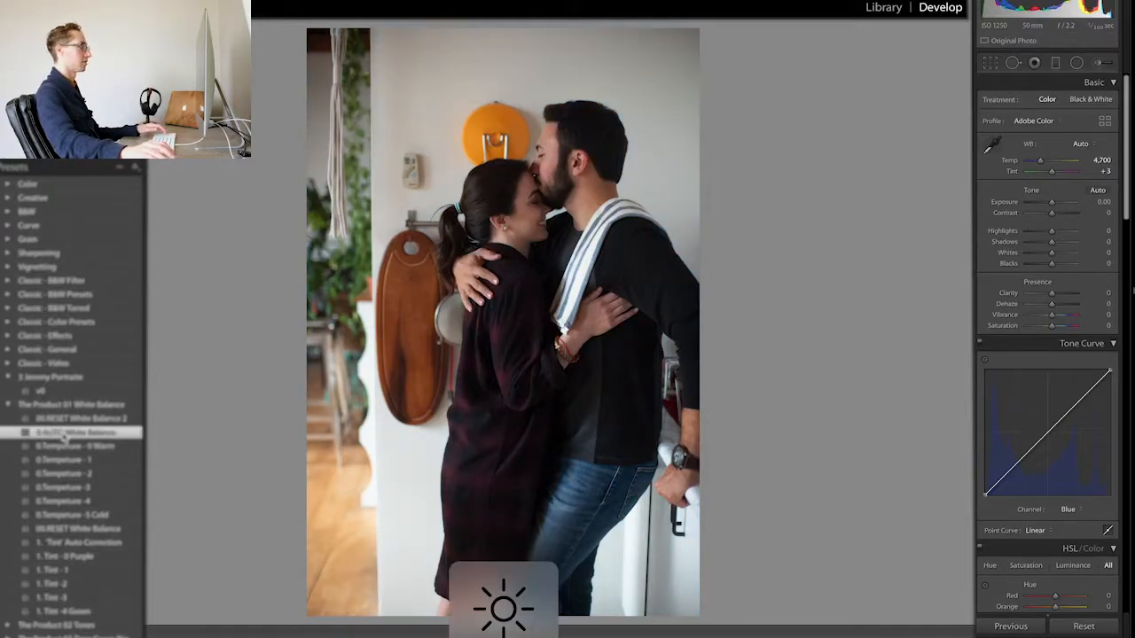
scroll("down", 3)
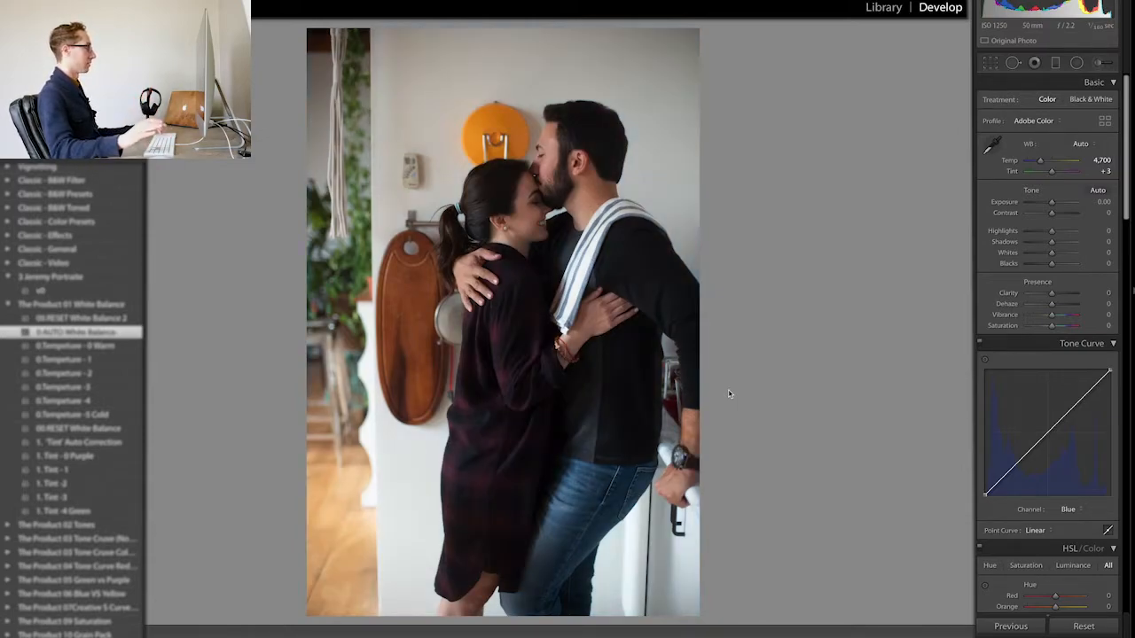
Apply the Even Tones preset from the Tones group to the photo.
scroll("down", 3)
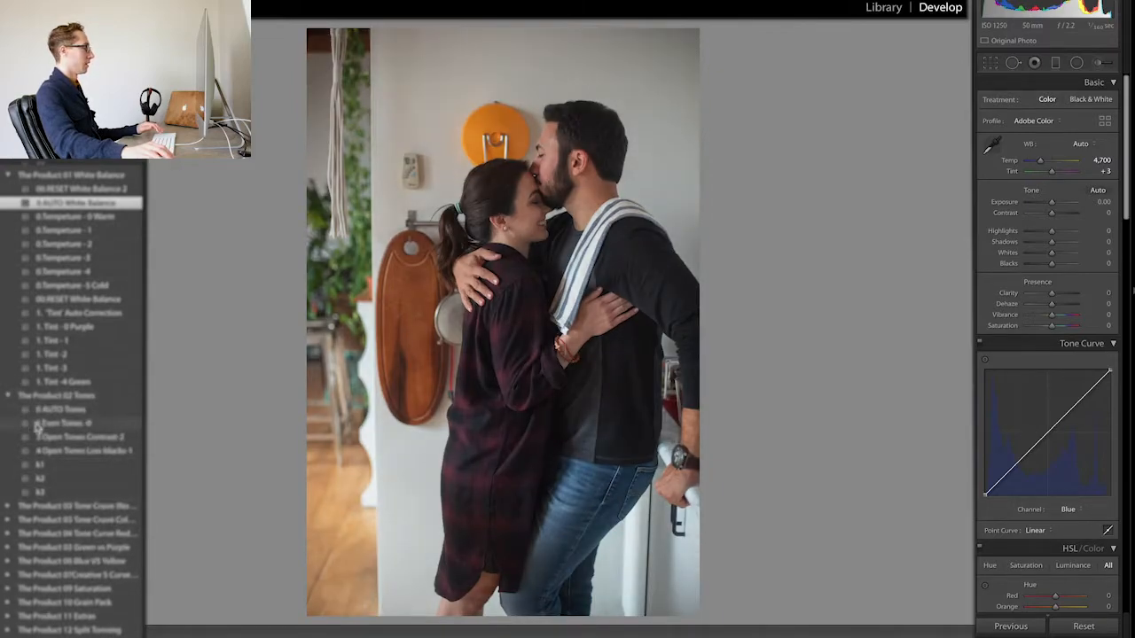
left_click(71, 422)
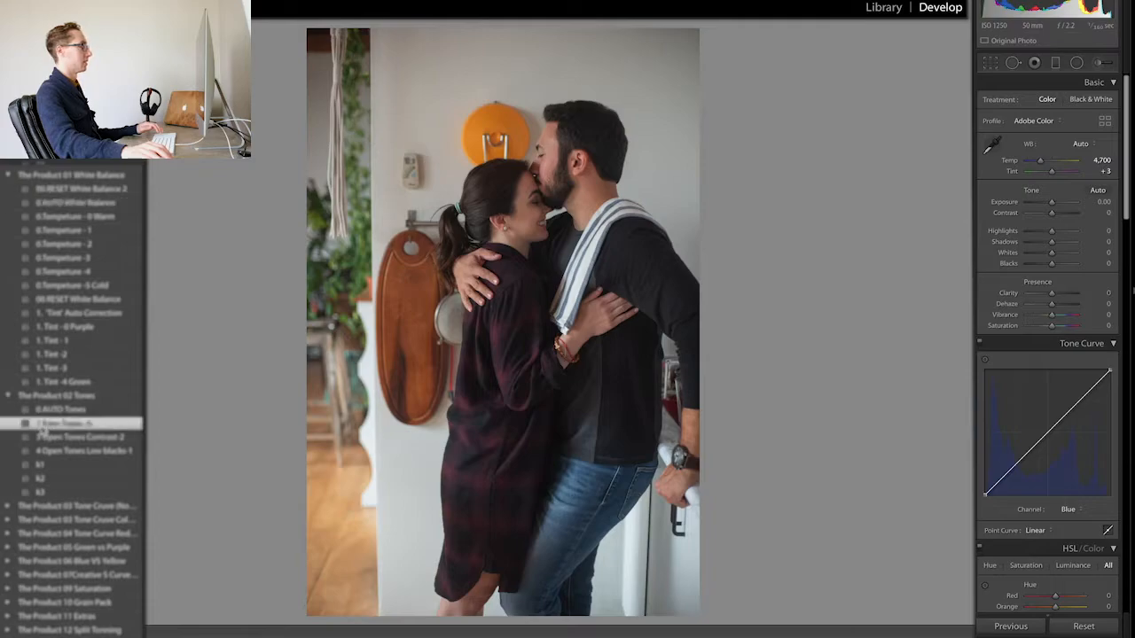
left_click(68, 422)
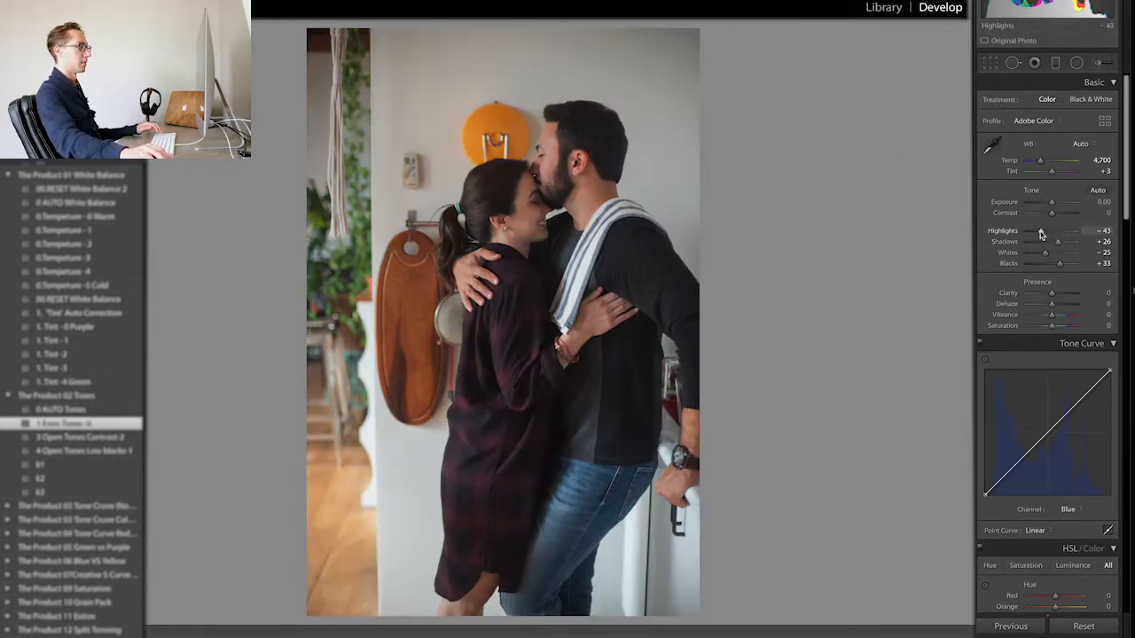
Fine-tune the Highlights, Shadows and Whites sliders in the Basic panel.
left_click_drag(1029, 231, 1057, 231)
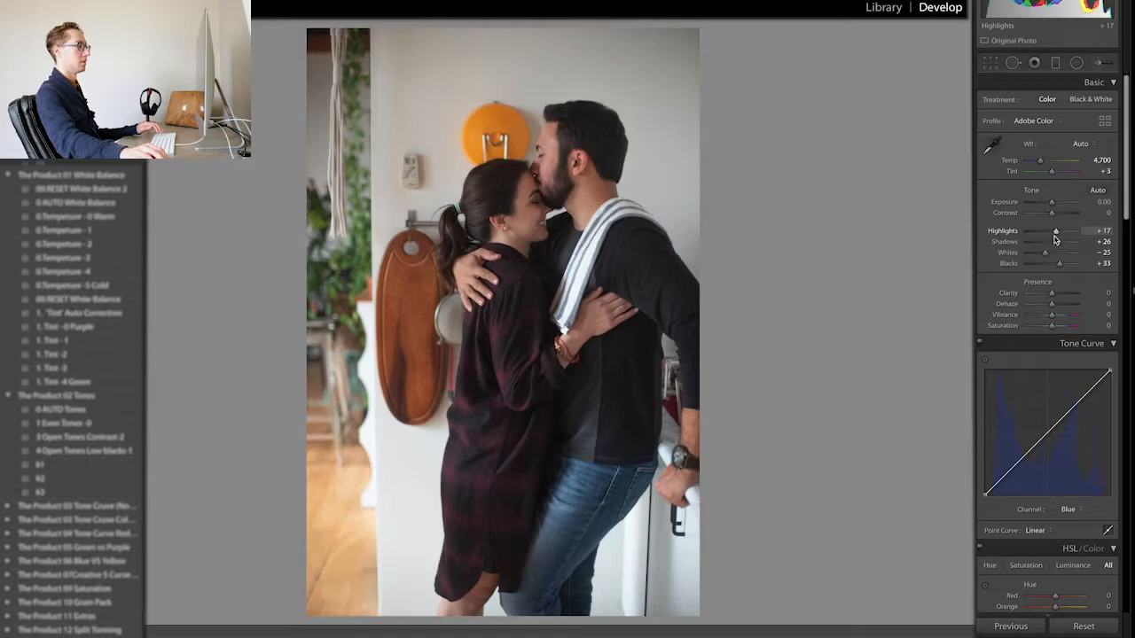
left_click_drag(1053, 241, 1064, 241)
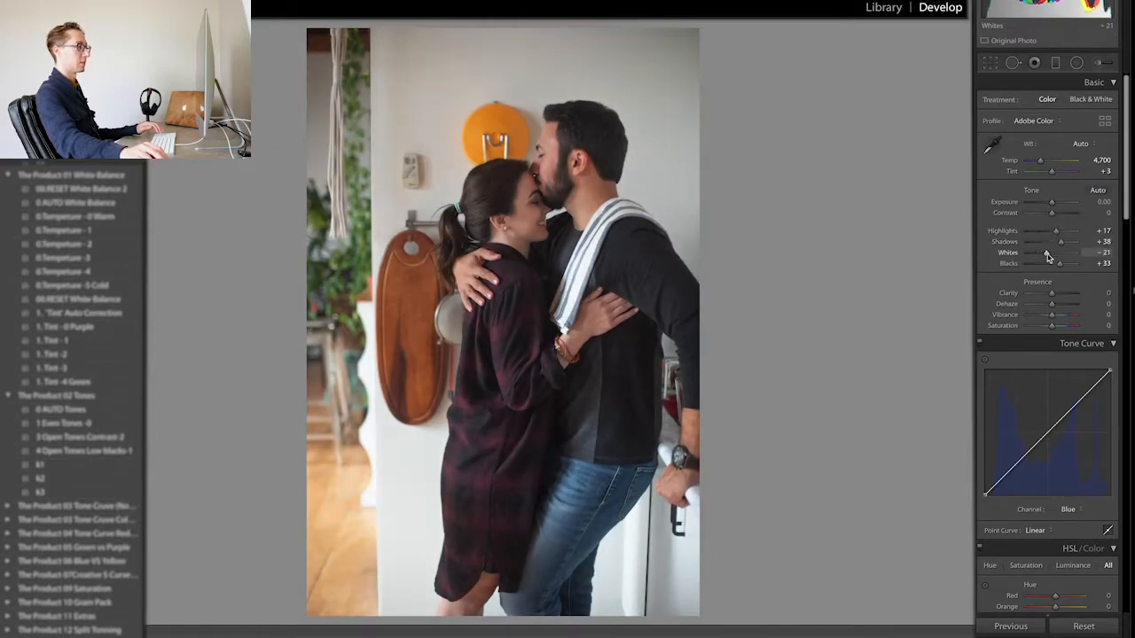
left_click_drag(1061, 262, 1046, 263)
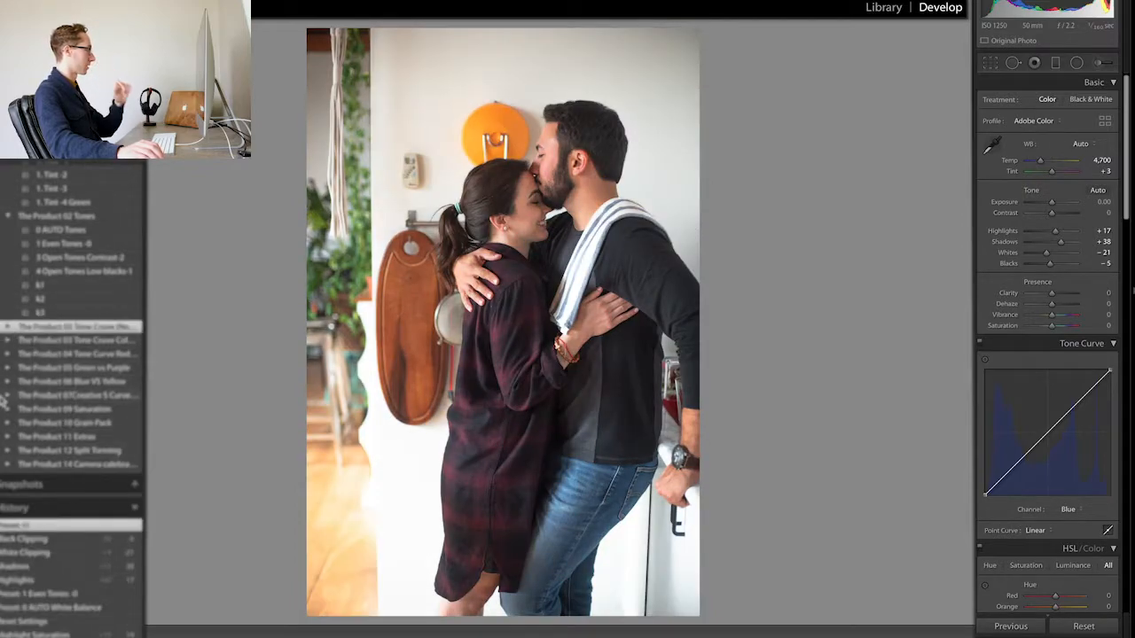
Browse the Tone Curve preset groups and apply a curve preset for deeper contrast.
left_click(74, 393)
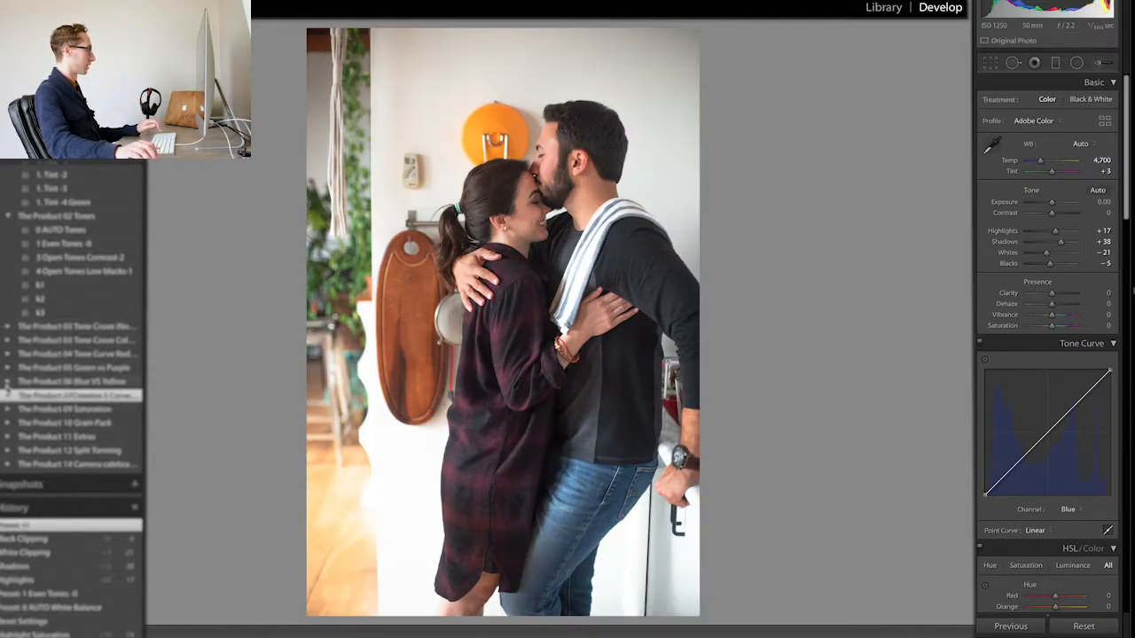
left_click(75, 395)
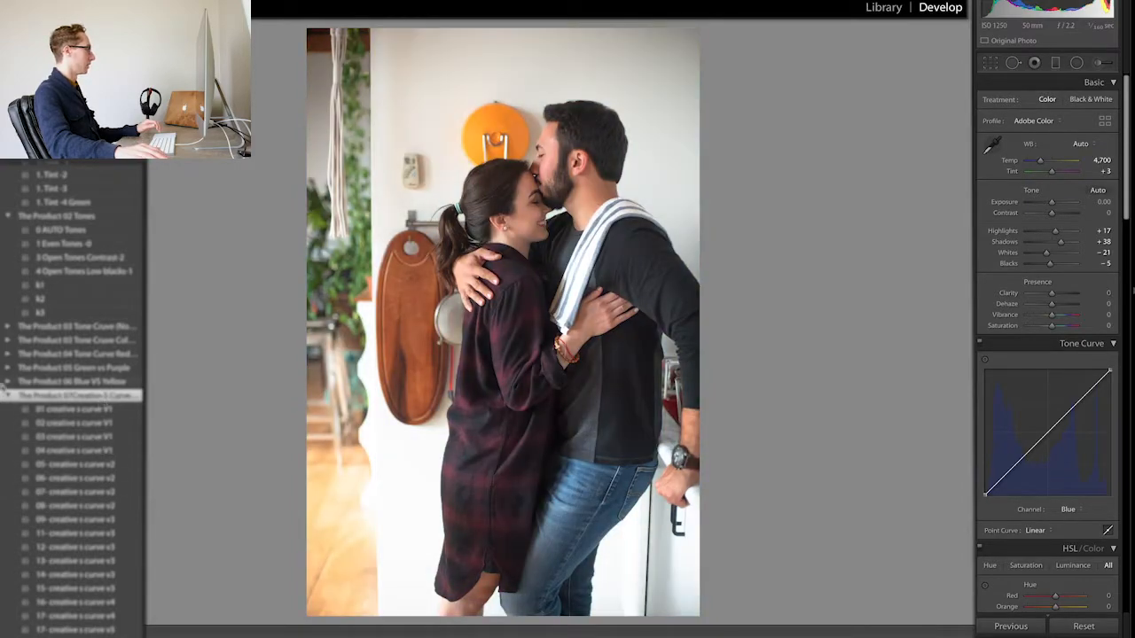
left_click(75, 327)
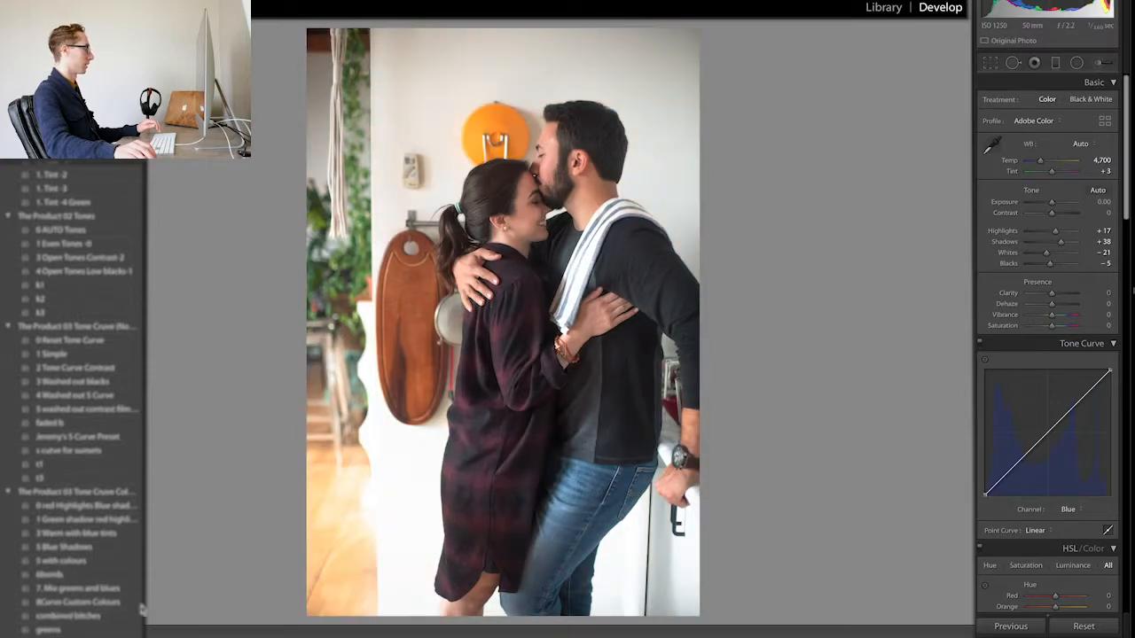
left_click(80, 603)
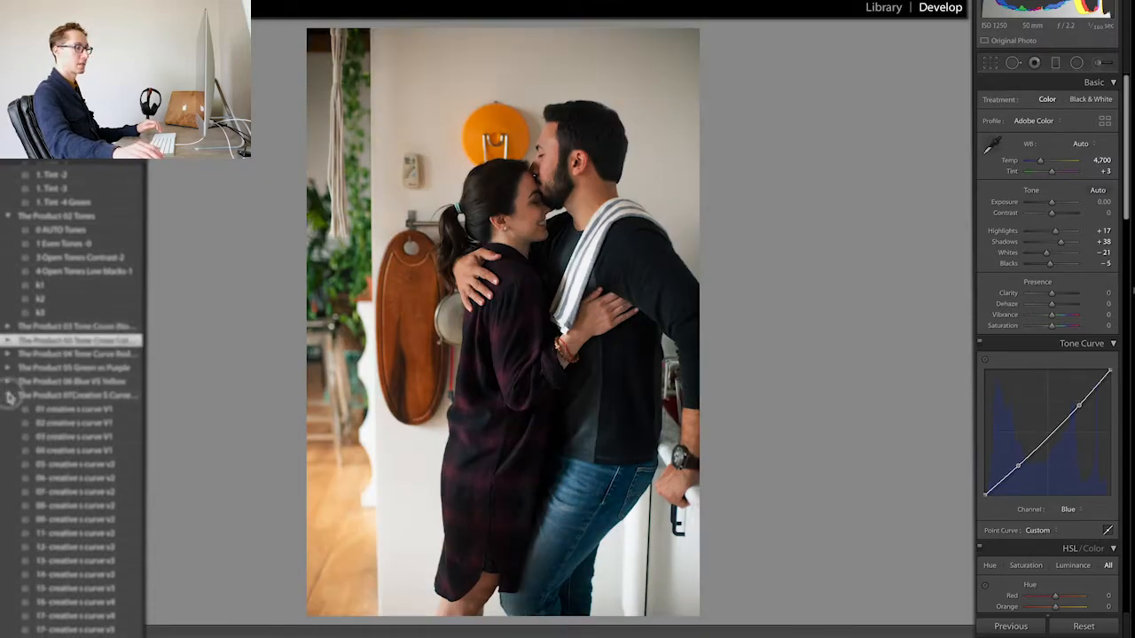
Check the curve's Red channel and return it to the combined RGB channel.
left_click(1068, 509)
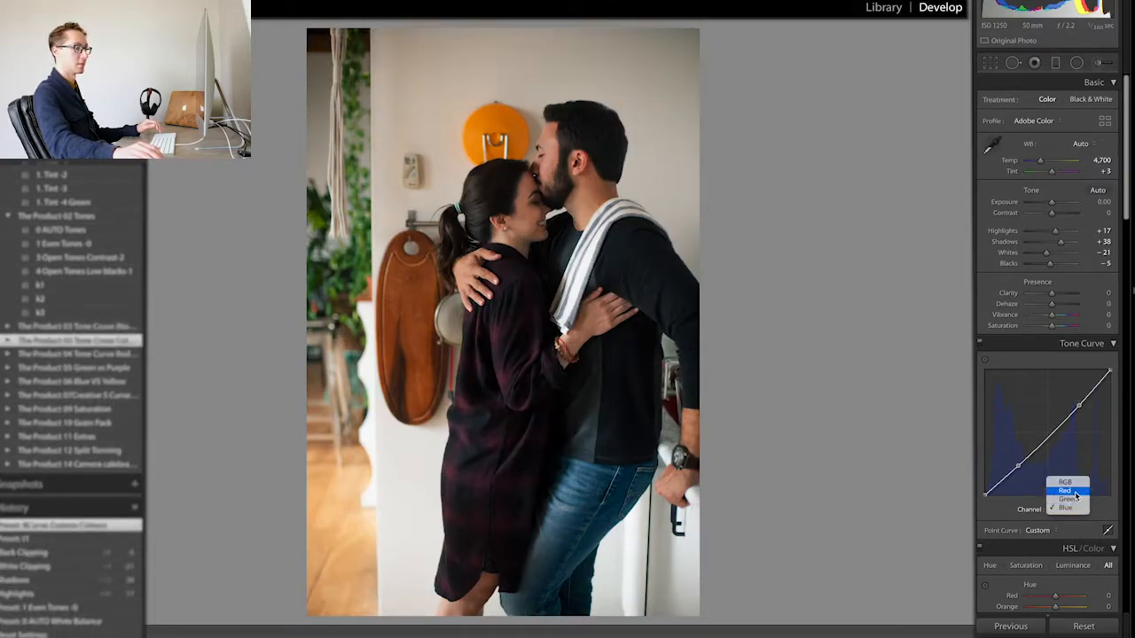
left_click(1064, 490)
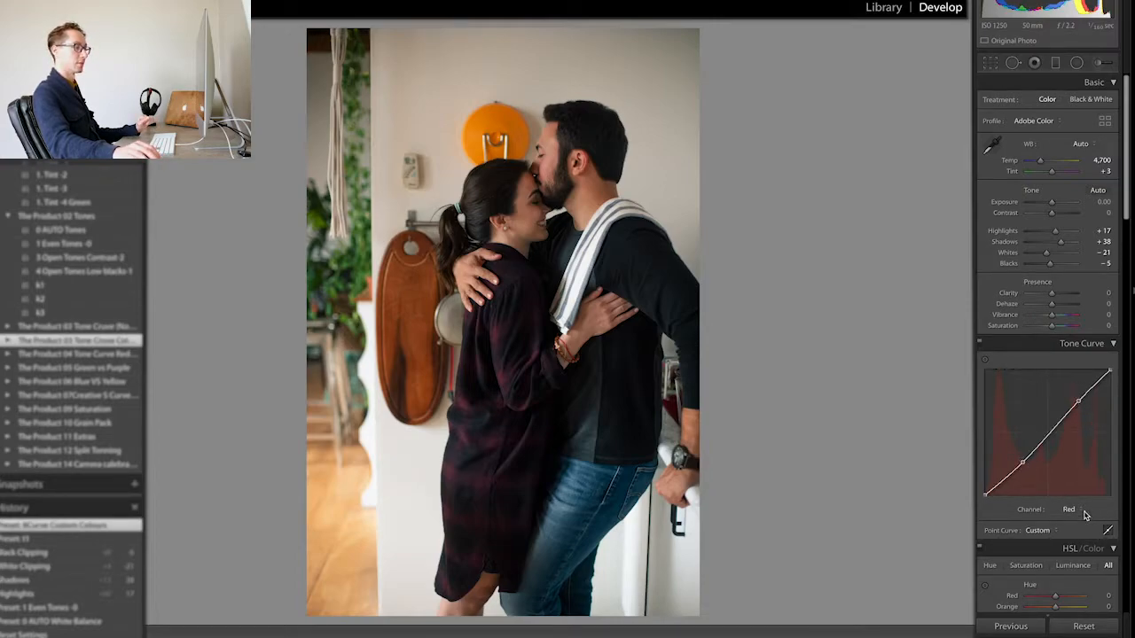
left_click(1071, 509)
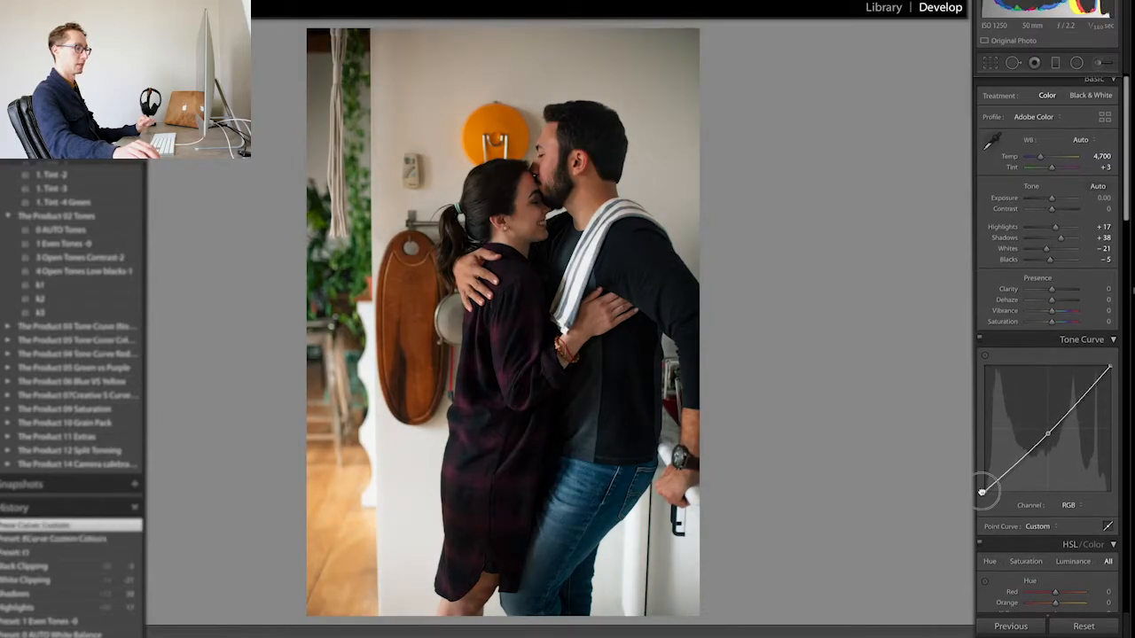
Lift the tone curve's black point and refine its midsection for softer, faded shadows.
left_click_drag(984, 493, 986, 493)
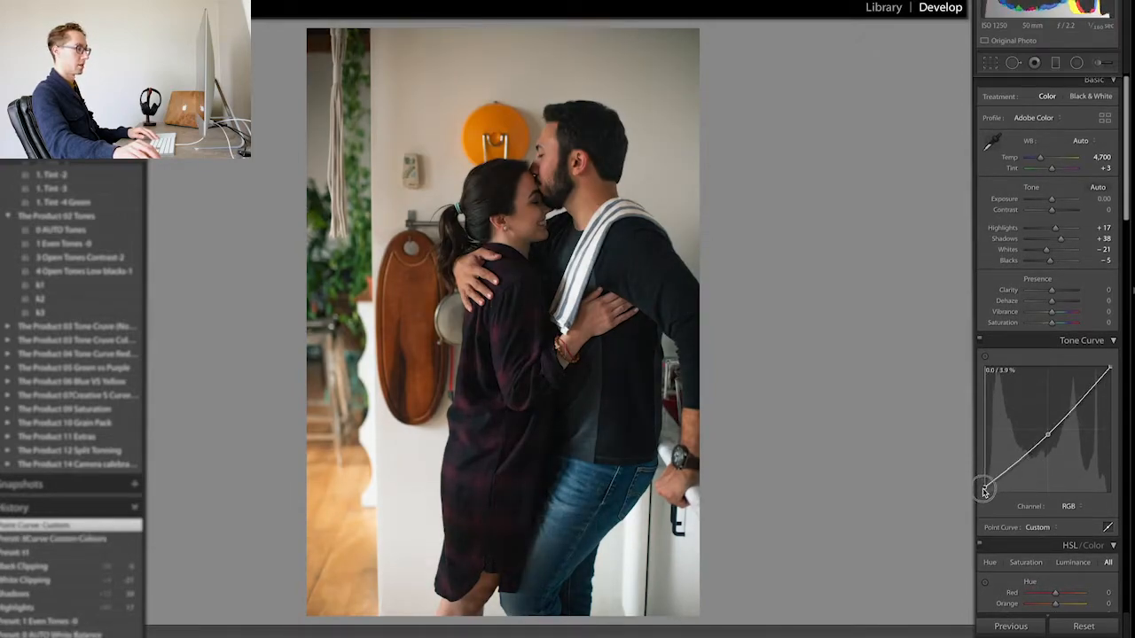
left_click_drag(984, 490, 1061, 447)
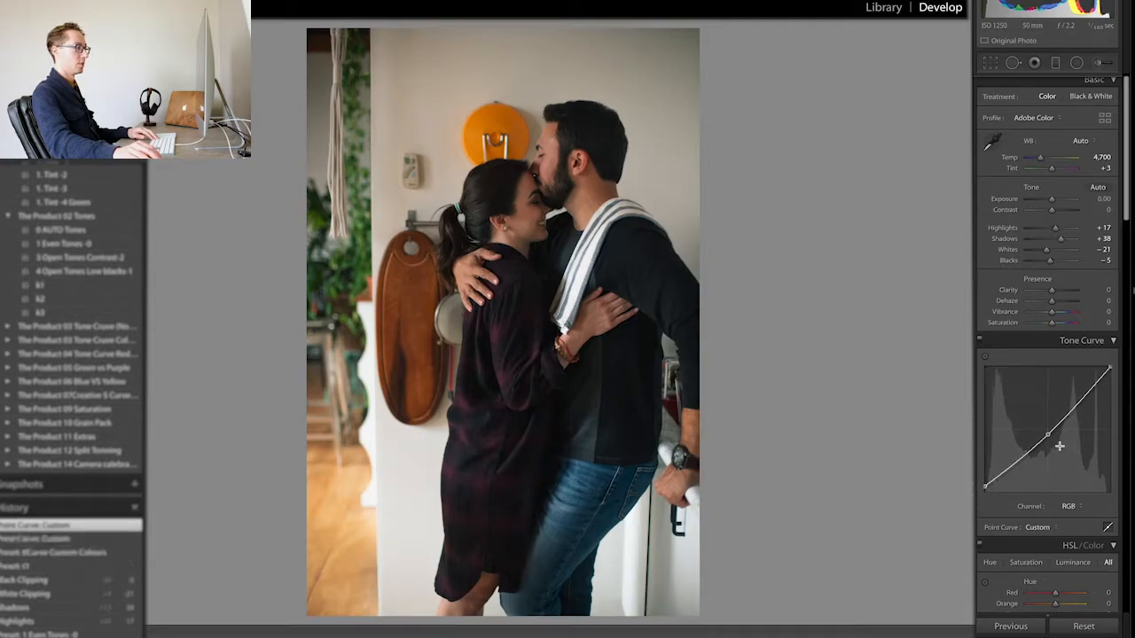
left_click_drag(1061, 447, 1046, 431)
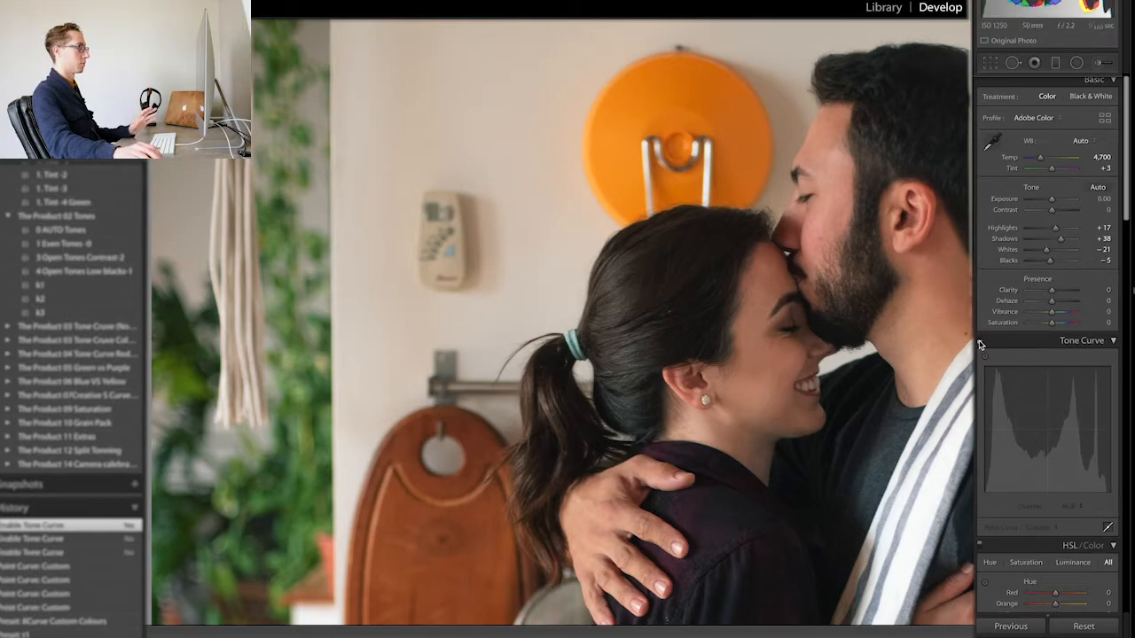
left_click(1112, 340)
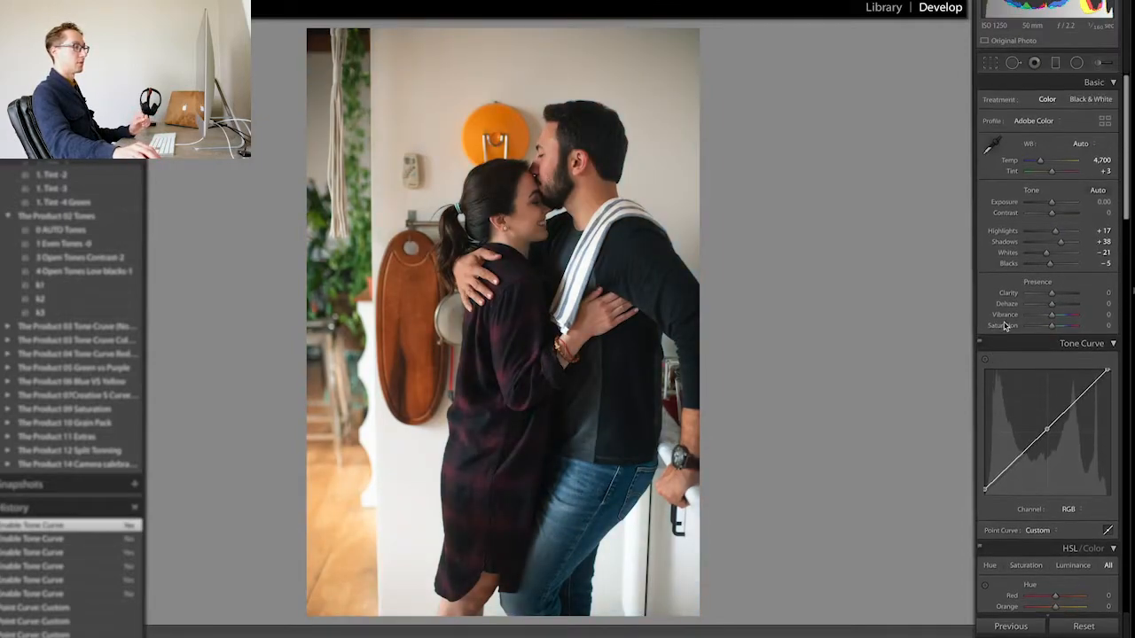
Boost Vibrance and pull Saturation back slightly in the Presence section.
left_click_drag(1050, 316, 1061, 316)
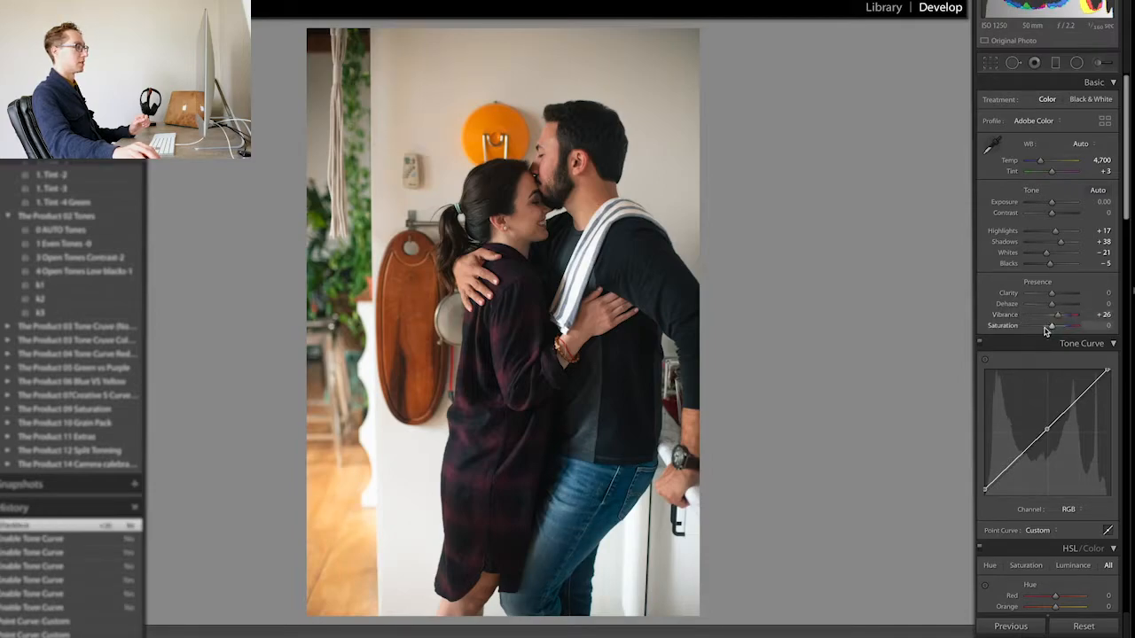
left_click_drag(1075, 326, 1054, 326)
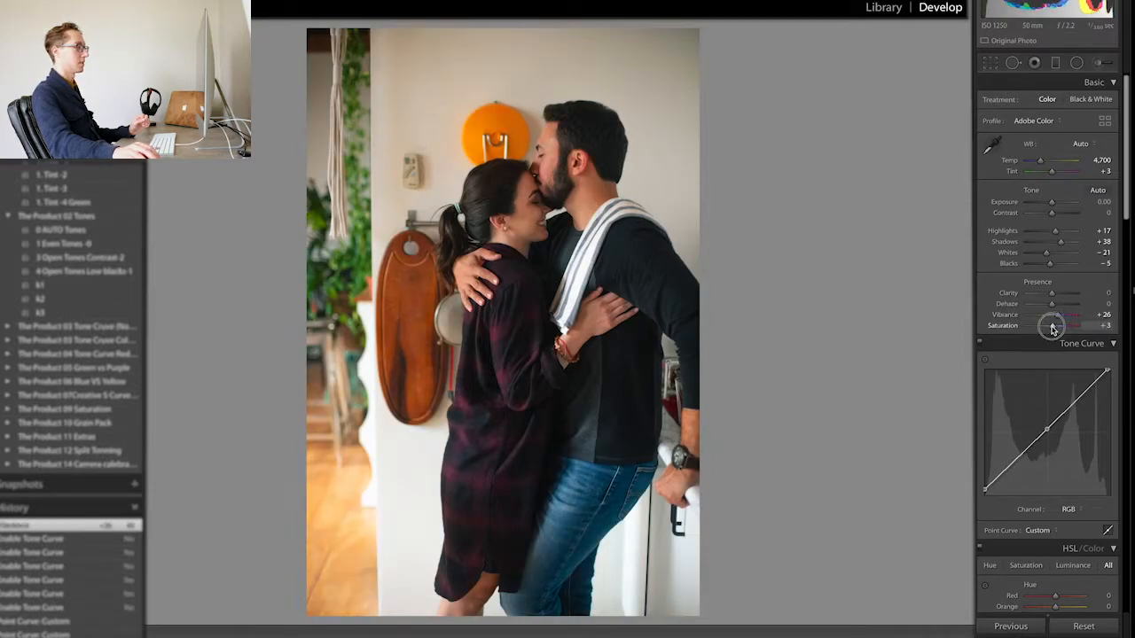
left_click_drag(1050, 327, 1067, 326)
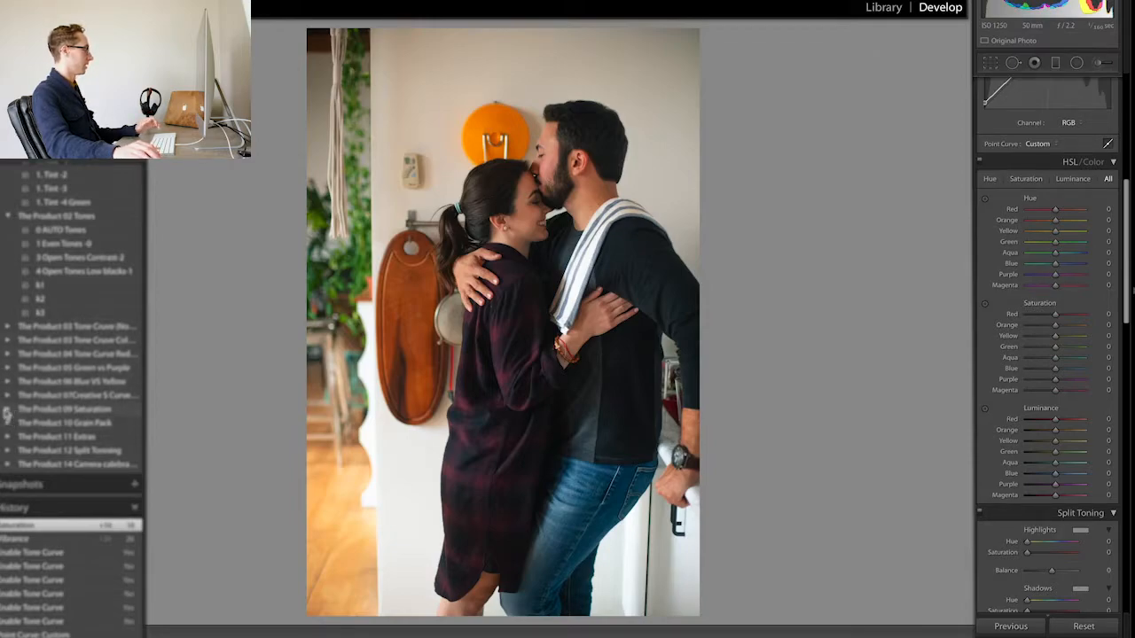
Try an HSL saturation preset, reset it and apply a different colour preset.
left_click(64, 408)
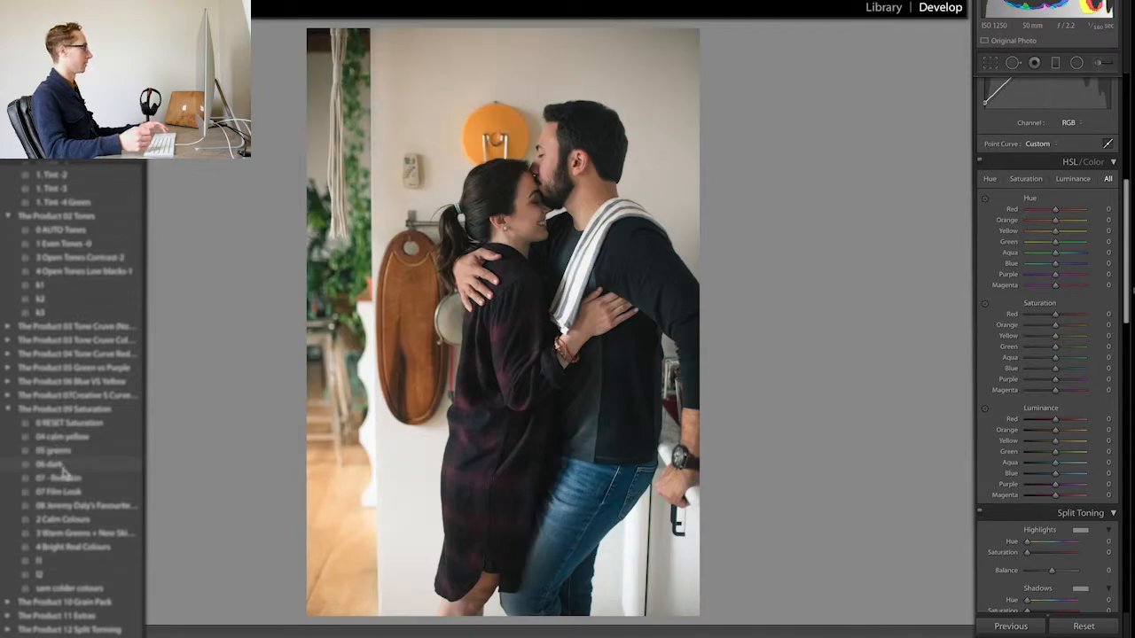
left_click(62, 477)
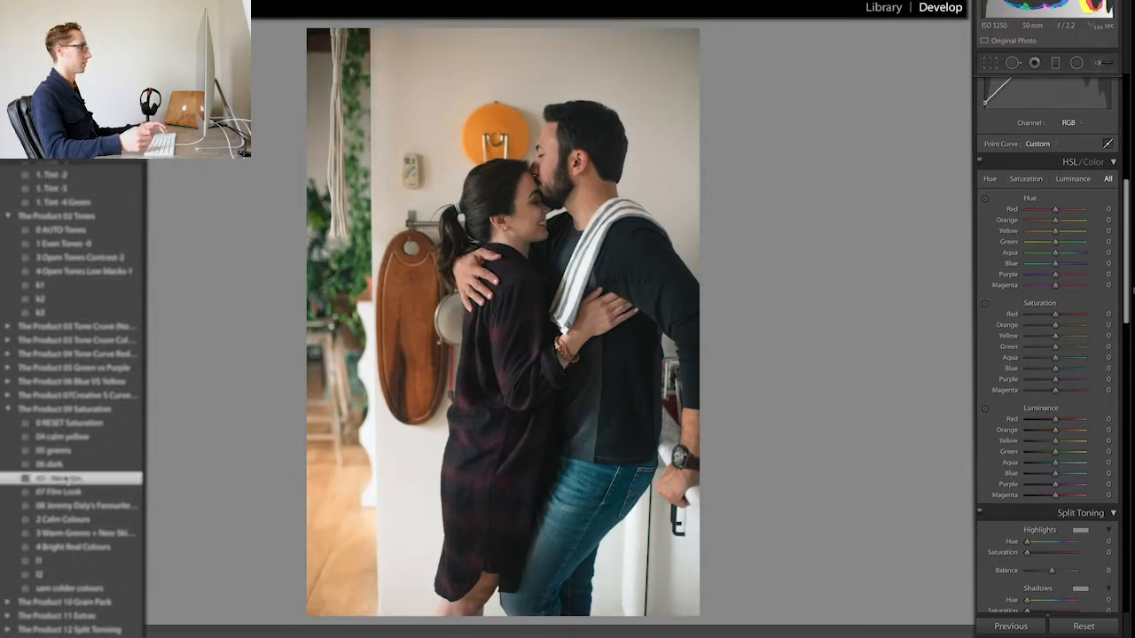
left_click(61, 477)
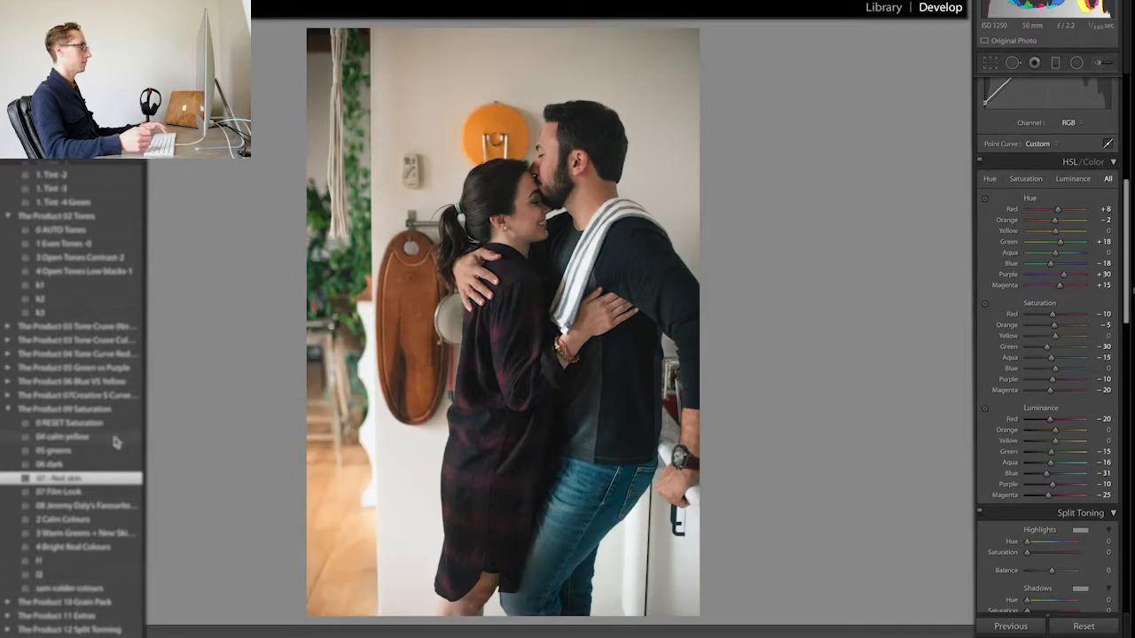
left_click(70, 422)
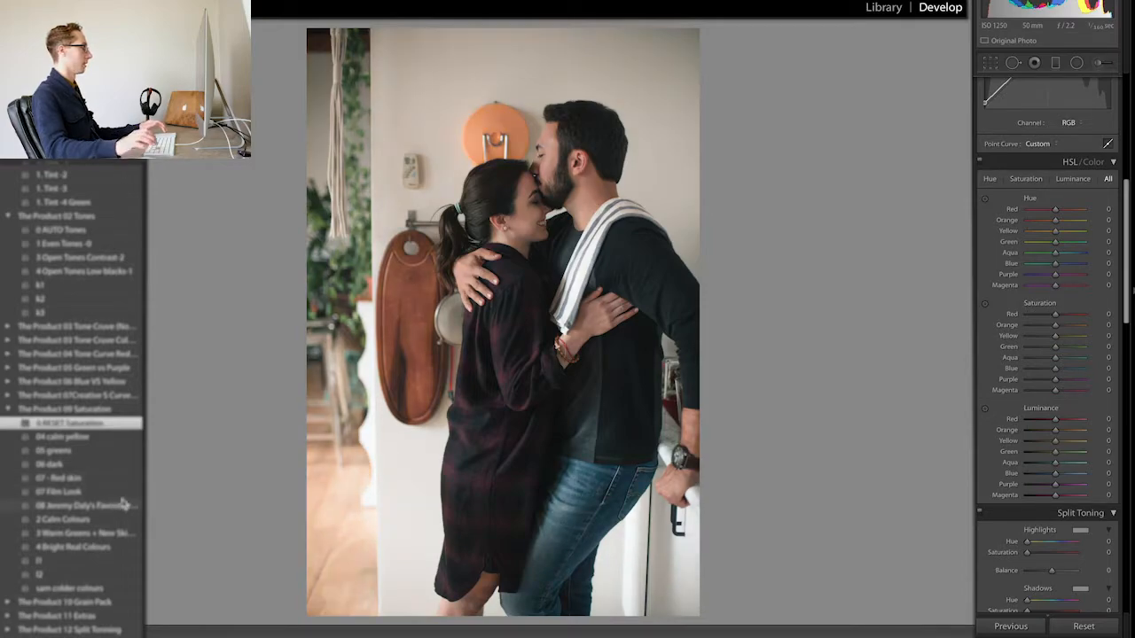
left_click(60, 493)
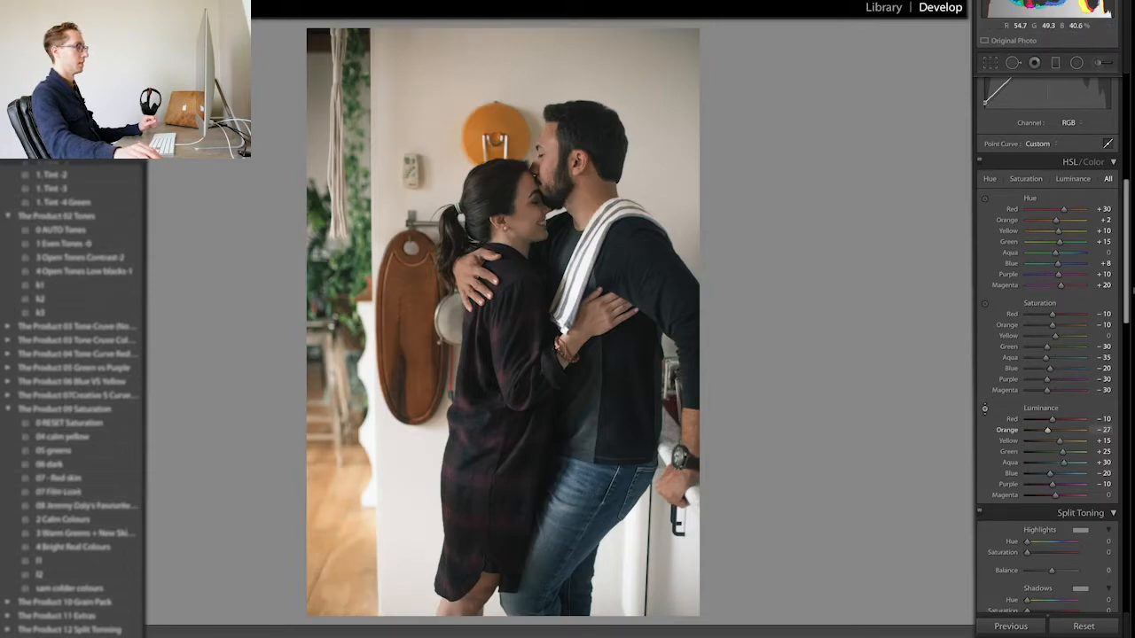
Tweak the orange luminance and orange saturation by hand in the HSL/Color panel.
left_click_drag(1071, 431, 1086, 431)
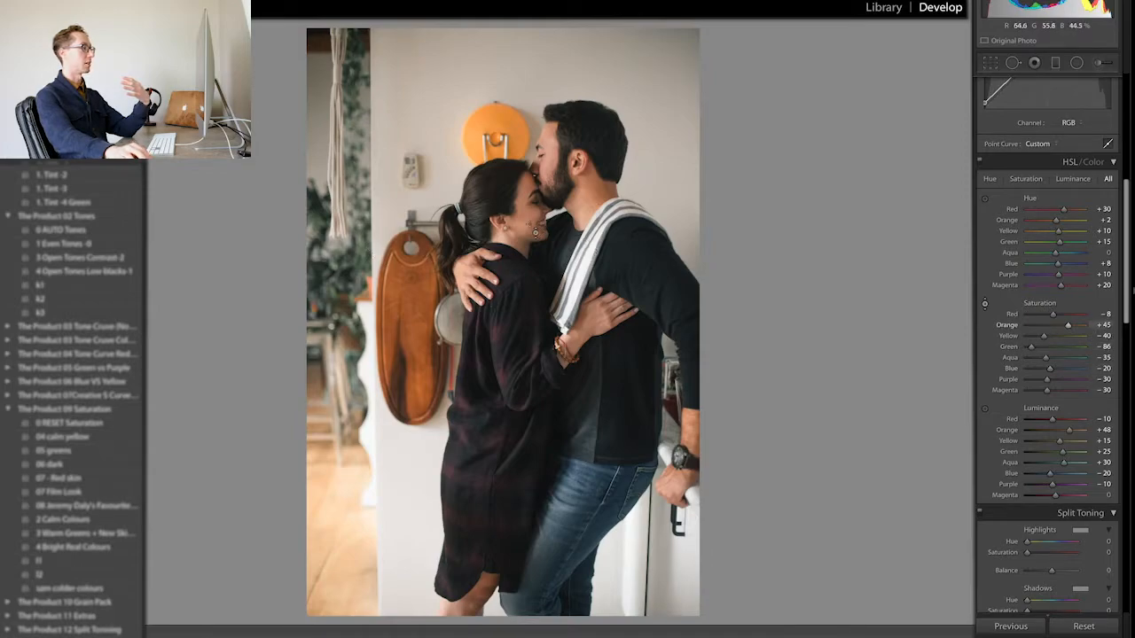
left_click_drag(1068, 324, 1085, 324)
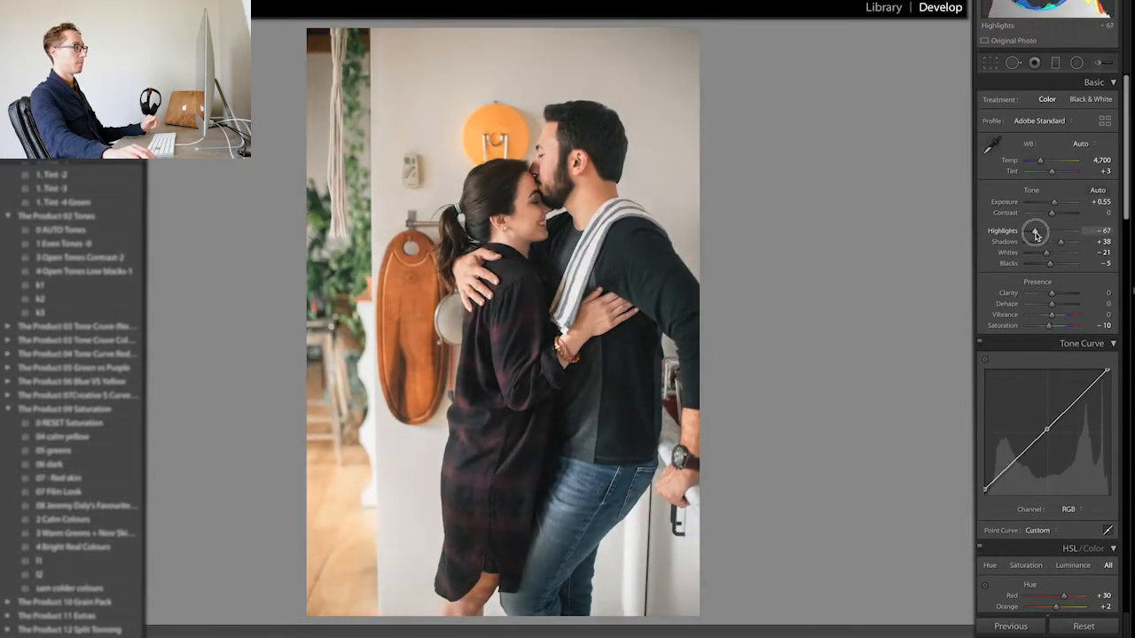
Pull Highlights down to about -80 and raise Saturation to +14.
left_click_drag(1055, 212, 1061, 213)
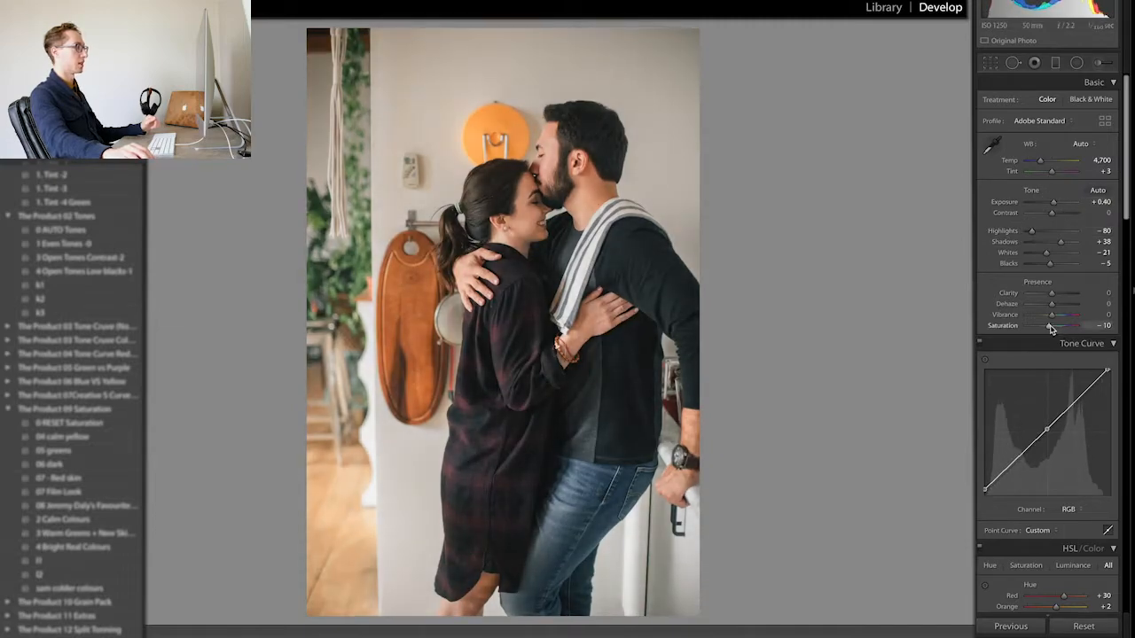
left_click_drag(1067, 326, 1080, 326)
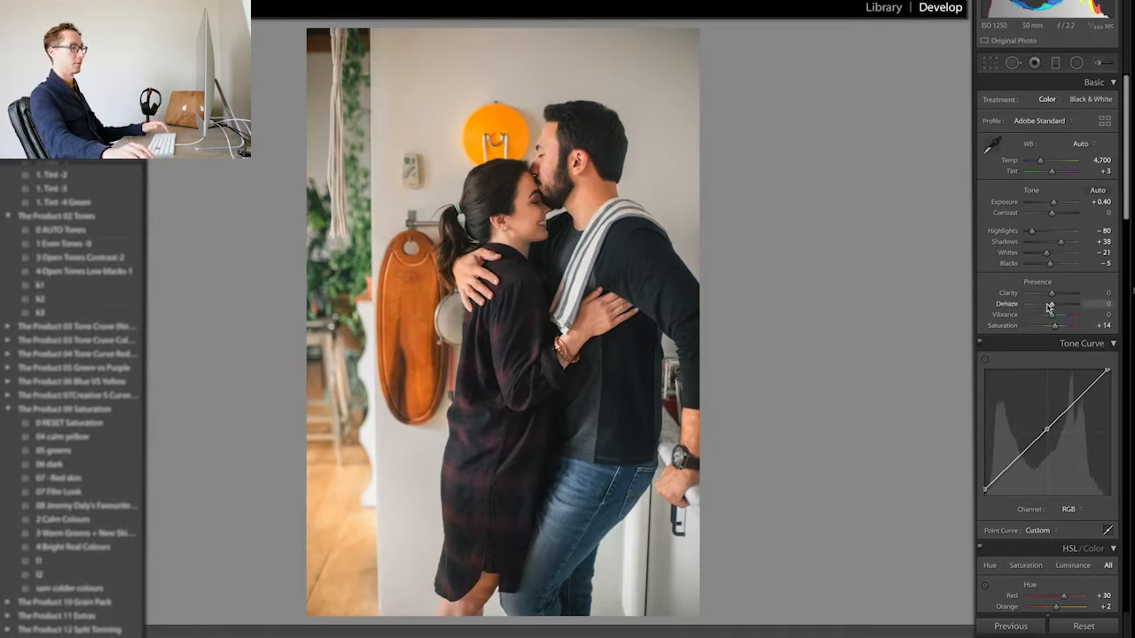
scroll("down", 3)
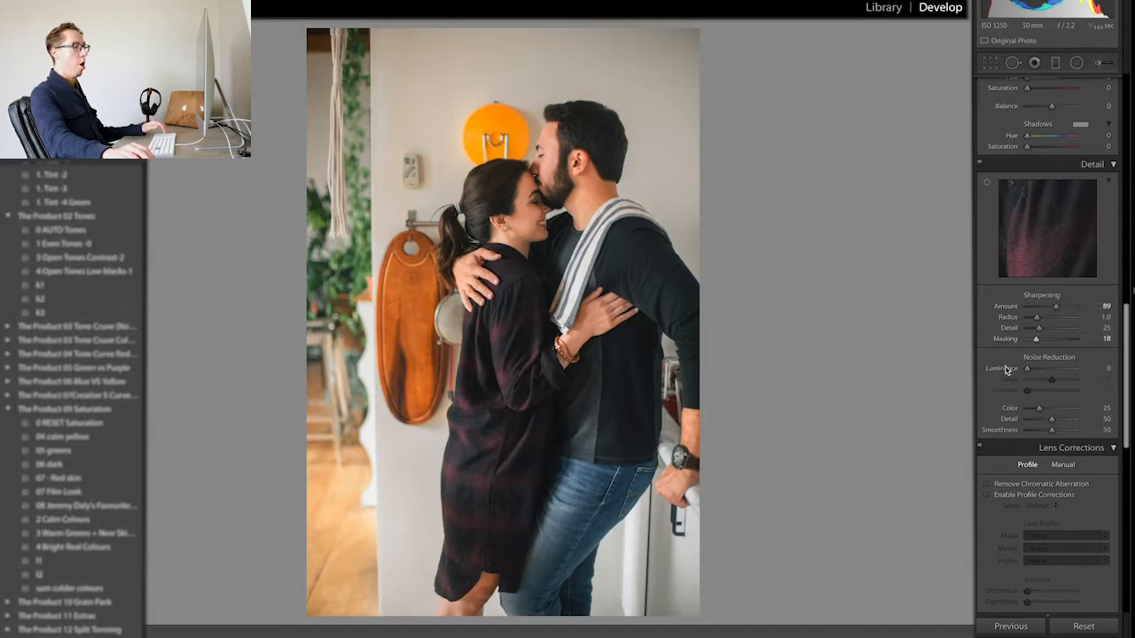
scroll("down", 3)
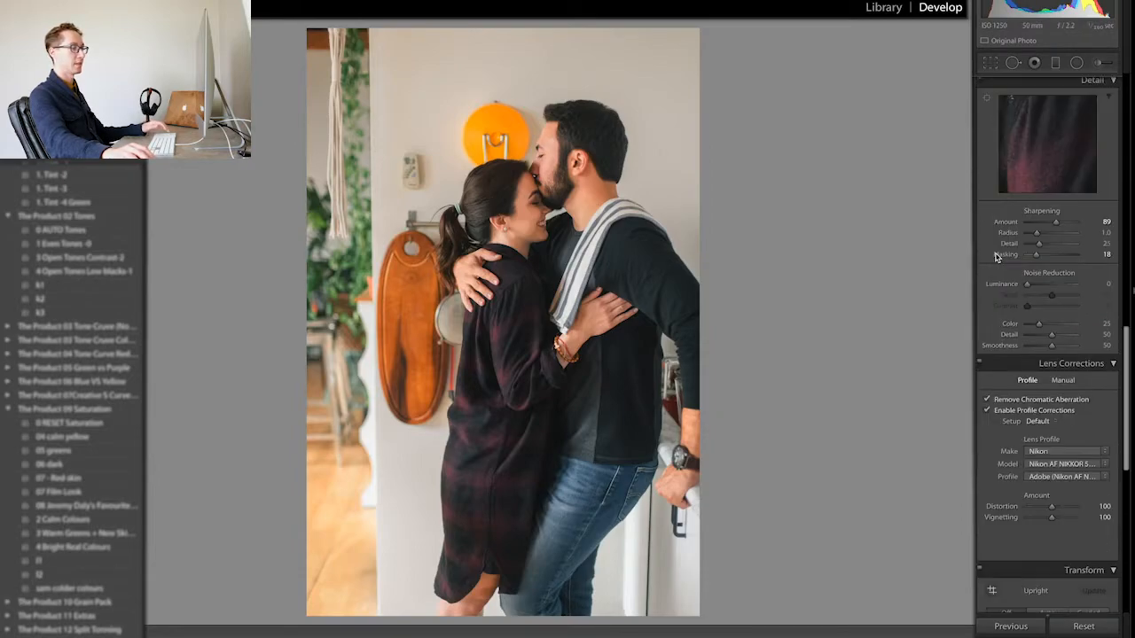
scroll("down", 3)
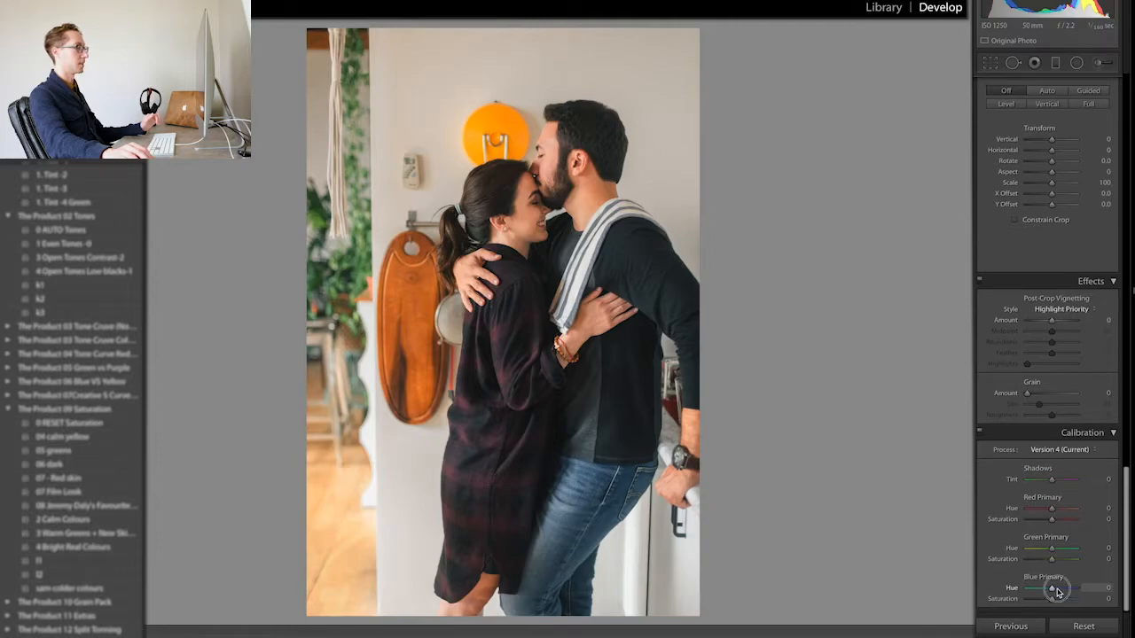
Shift the Blue Primary hue and lower its saturation in the Calibration panel.
left_click_drag(1060, 588, 1050, 589)
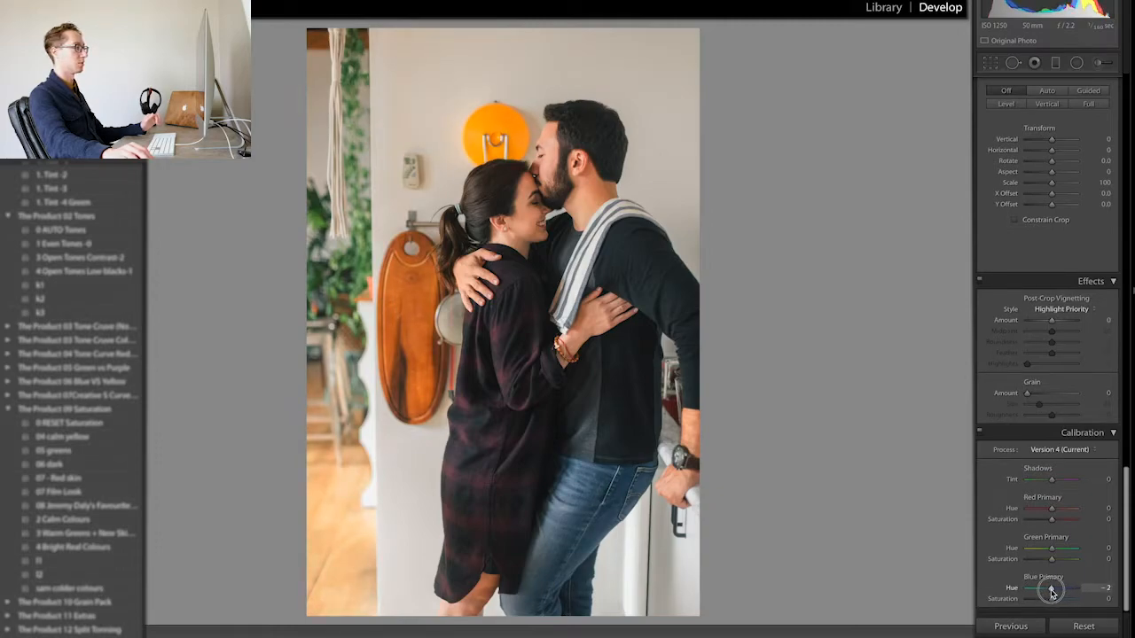
left_click_drag(1051, 589, 1043, 589)
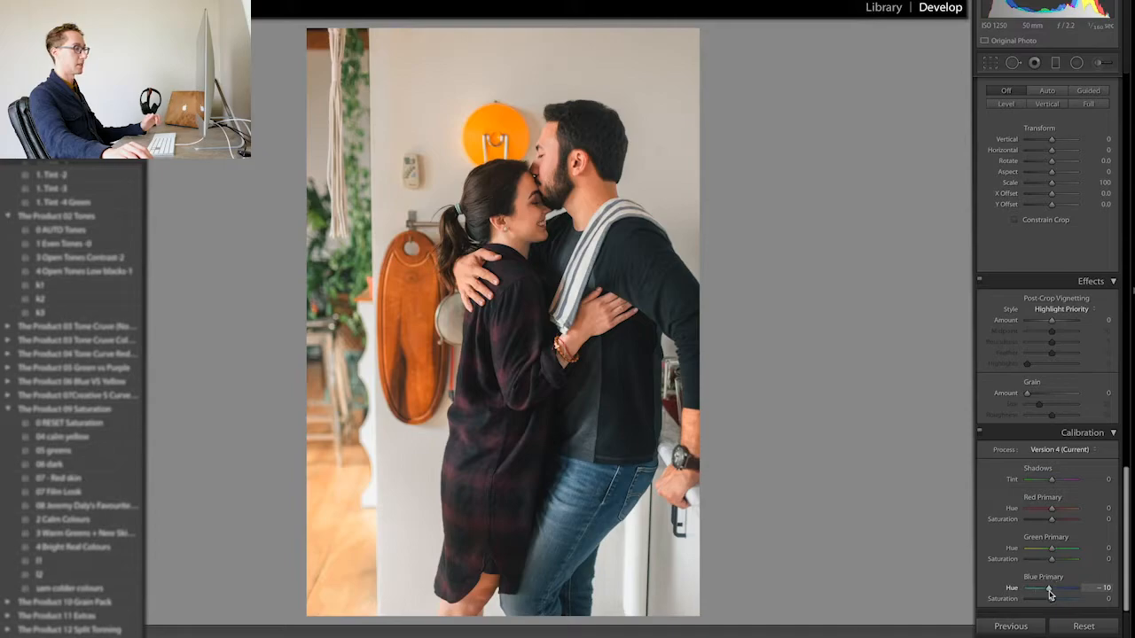
left_click_drag(1043, 600, 1047, 599)
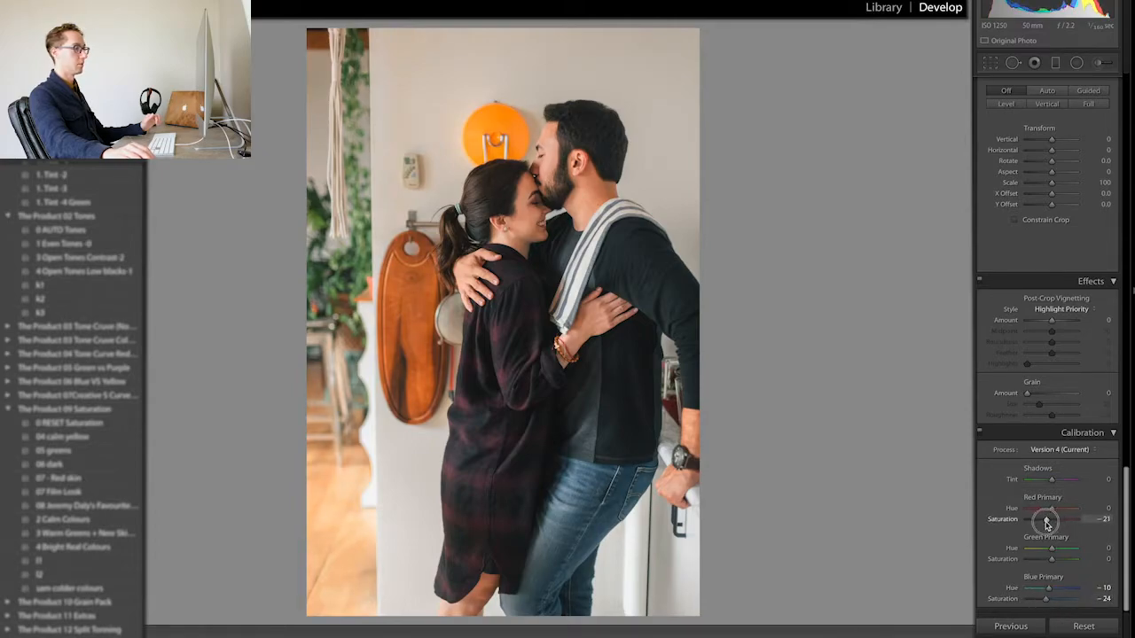
Adjust the Red Primary hue and saturation and the Green Primary saturation.
left_click_drag(1046, 520, 1050, 520)
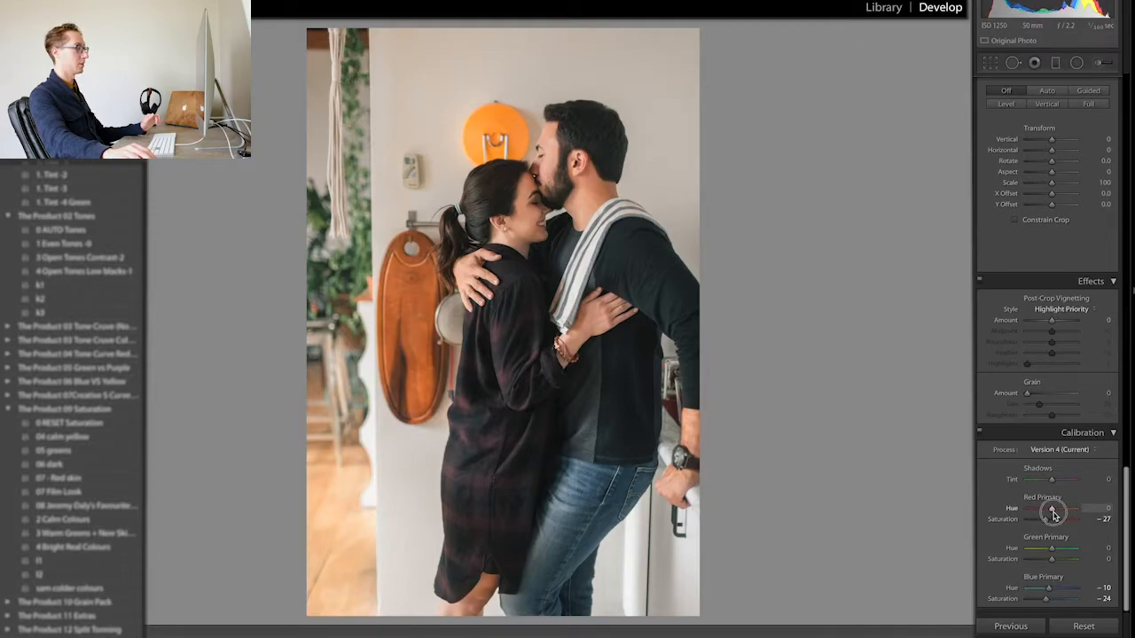
left_click_drag(1054, 508, 1057, 507)
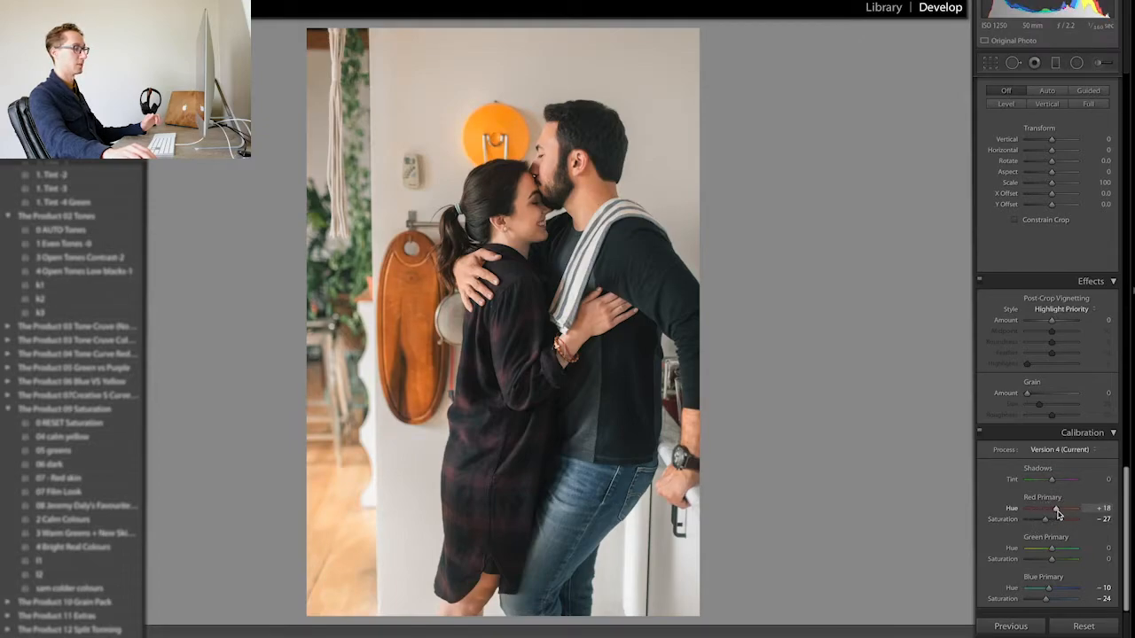
left_click_drag(1060, 509, 1047, 509)
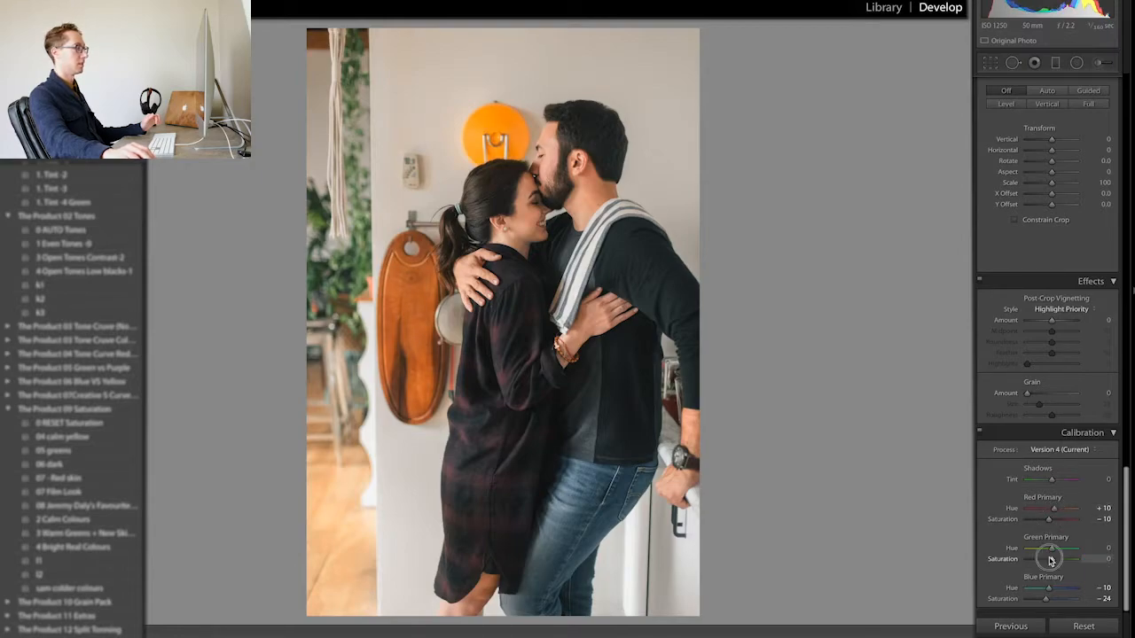
left_click_drag(1049, 559, 1064, 558)
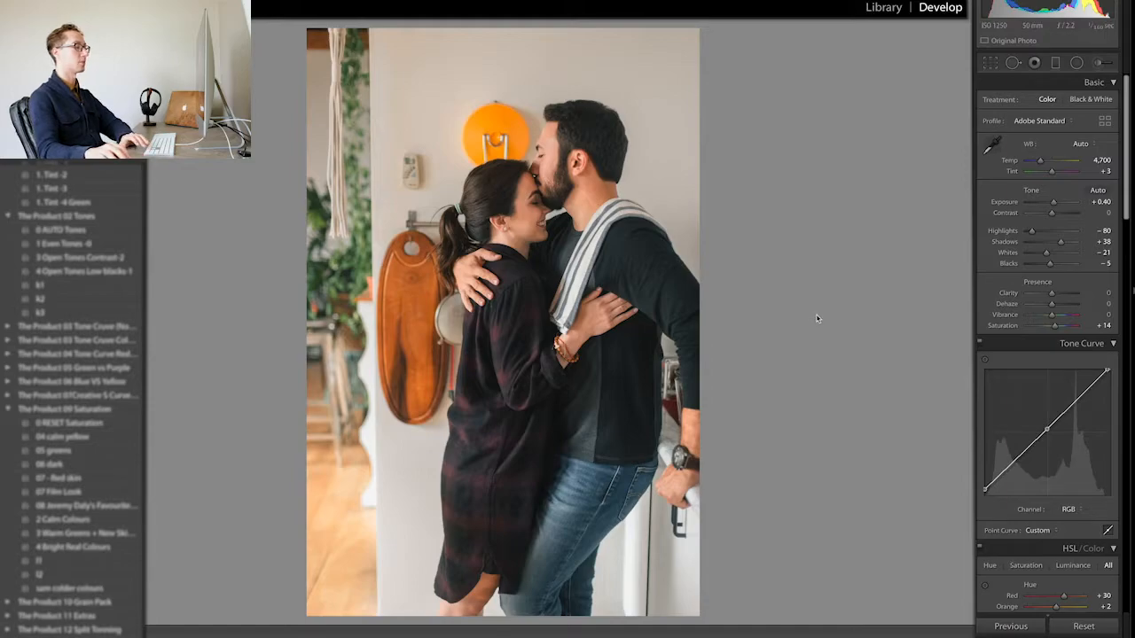
Move to the kissing photo and lower its Exposure, Shadows and Blacks.
left_click(1011, 626)
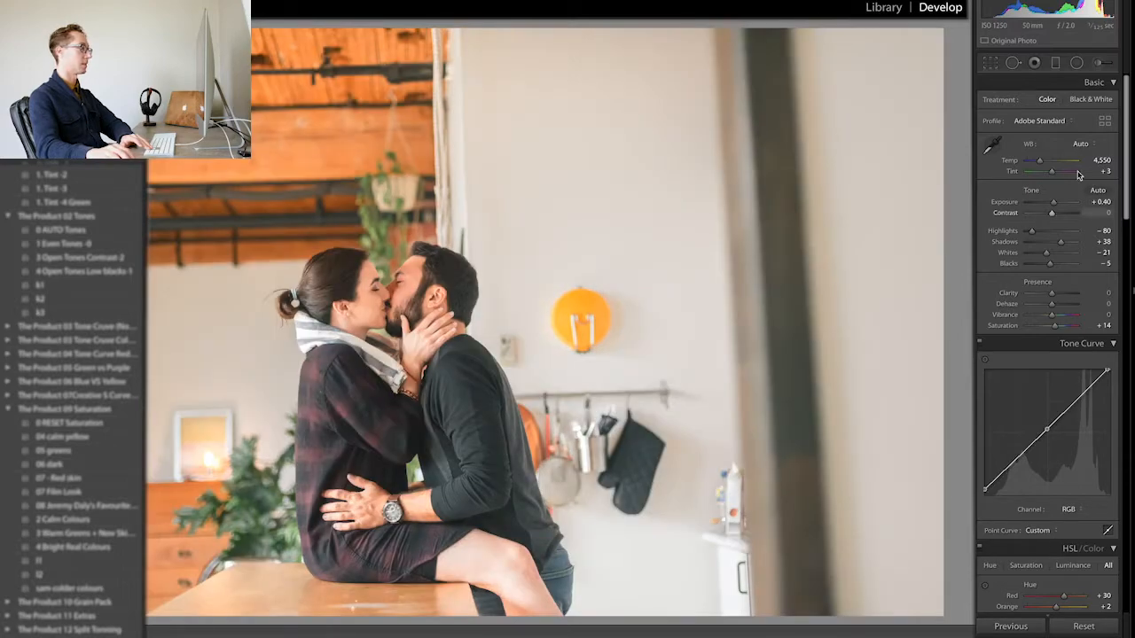
left_click_drag(1072, 202, 1047, 202)
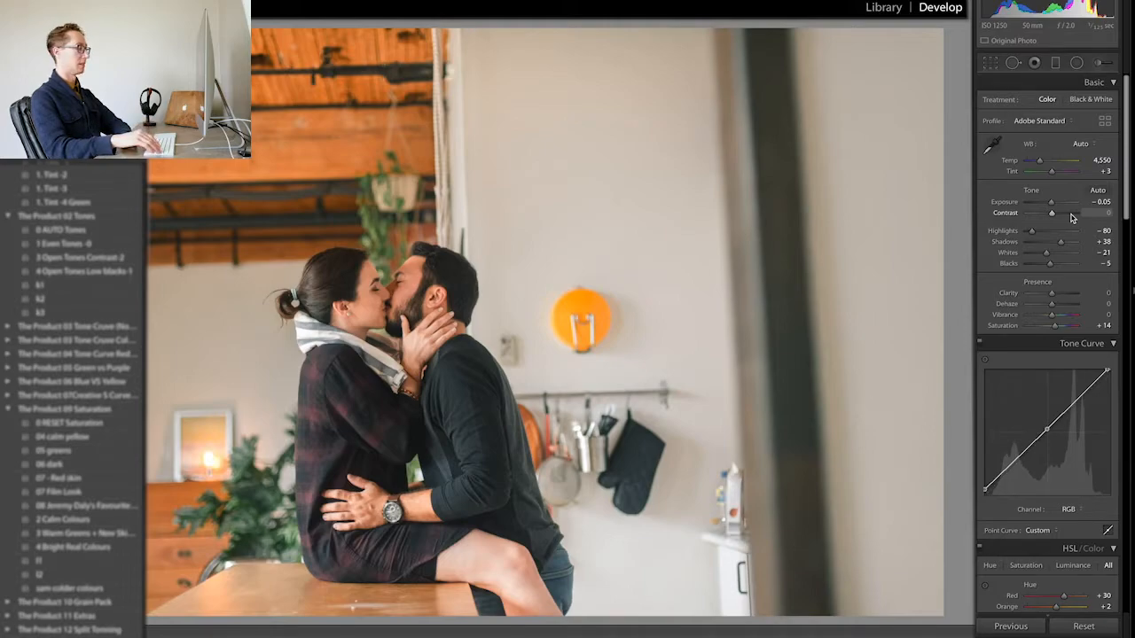
left_click_drag(1050, 202, 1038, 203)
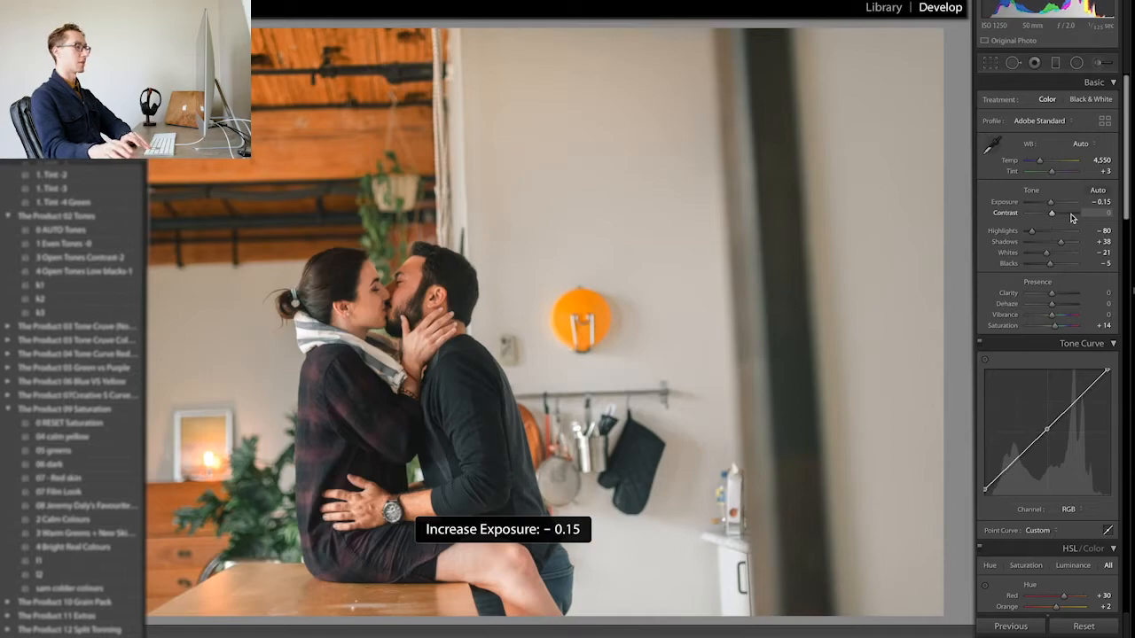
left_click_drag(1055, 202, 1050, 202)
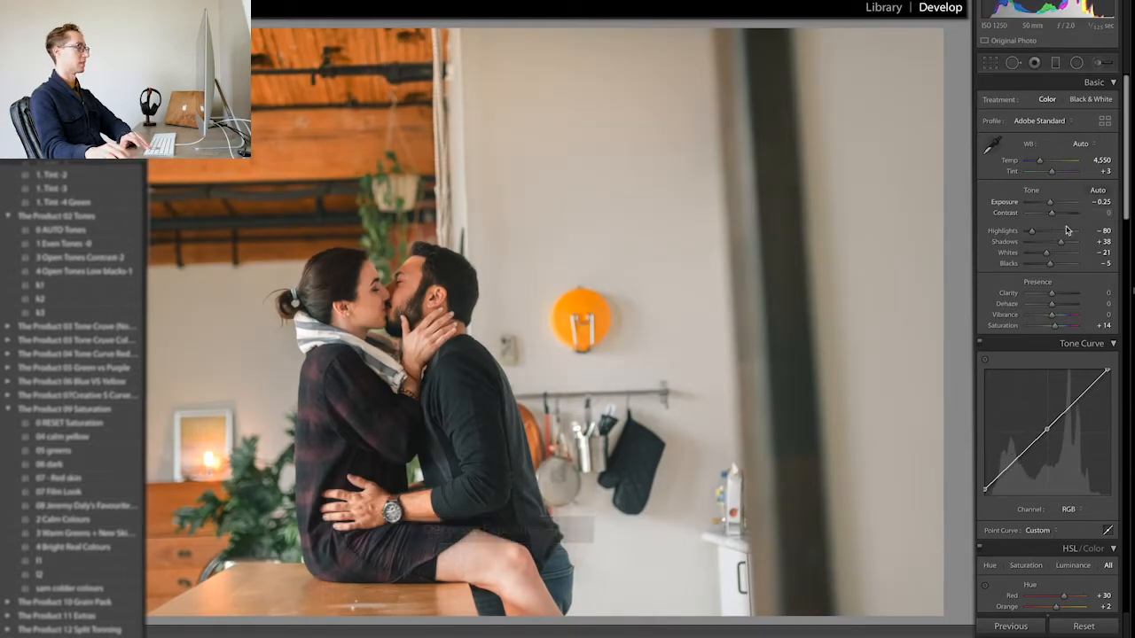
left_click_drag(1064, 241, 1053, 241)
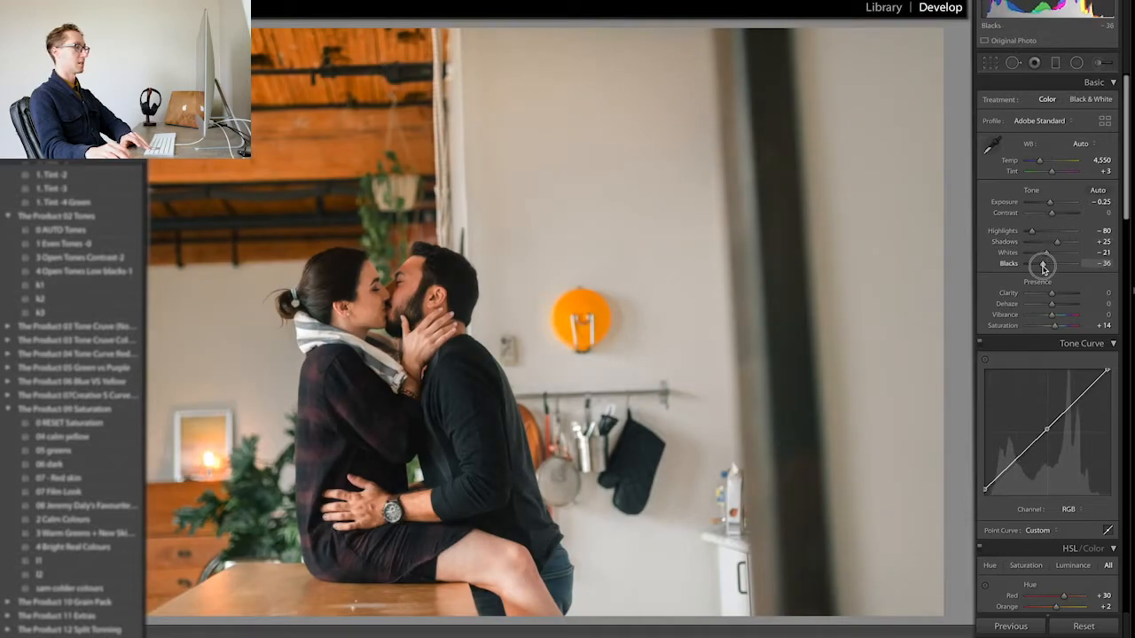
left_click_drag(1061, 262, 1045, 263)
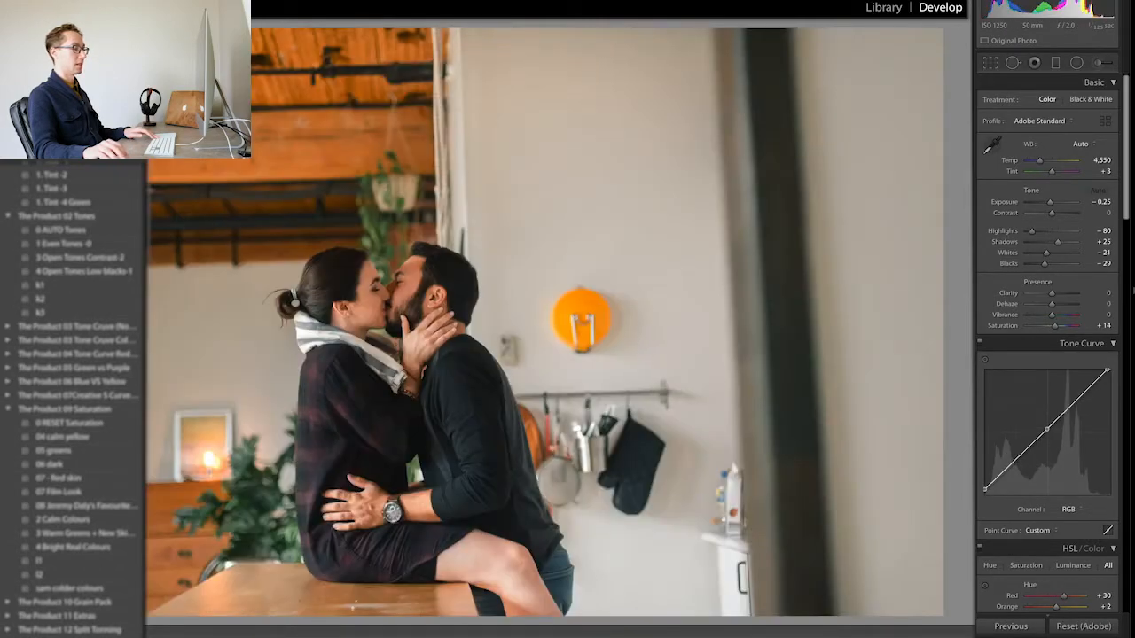
Synchronize the develop settings onto the selected shoot photos.
left_click(1010, 626)
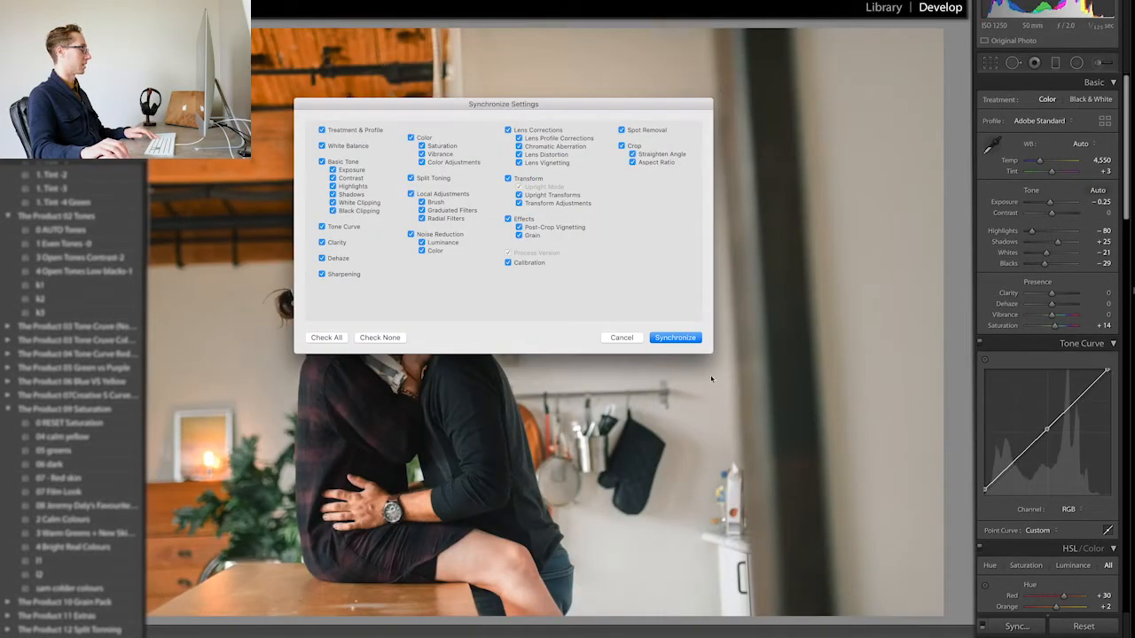
left_click(674, 337)
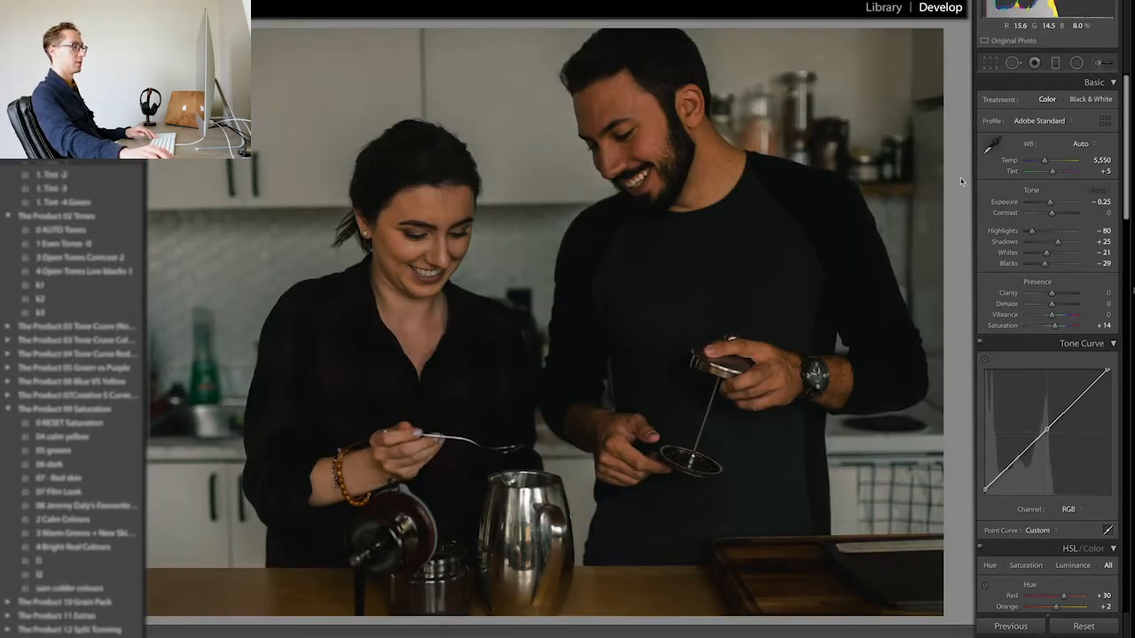
Correct the exposure on the coffee-making and cookie dough photos individually.
left_click_drag(1047, 202, 1072, 202)
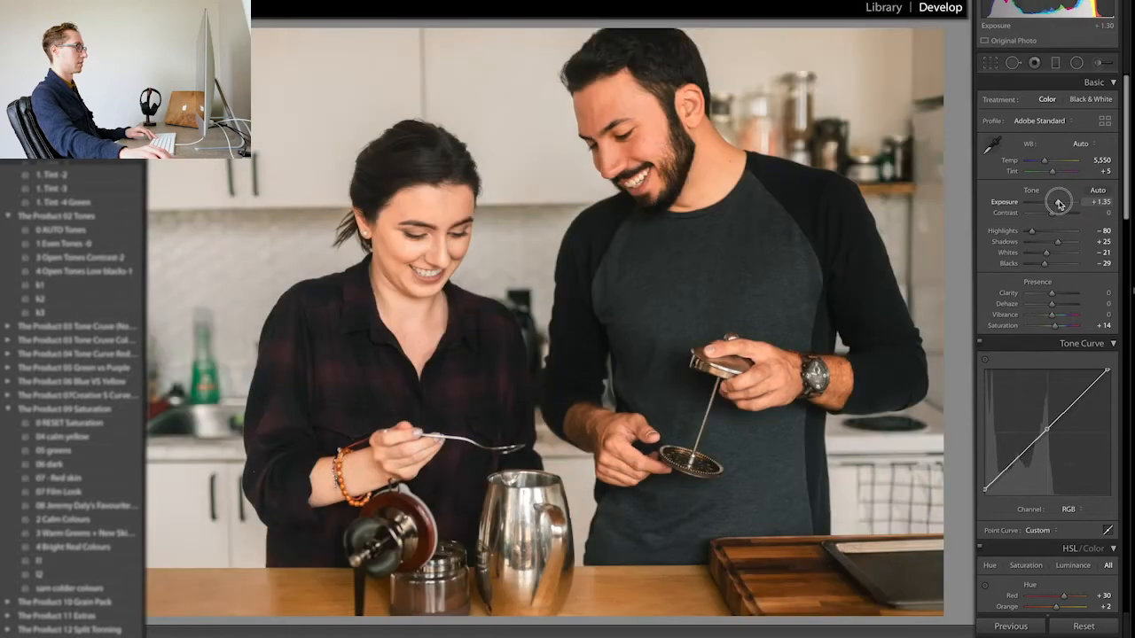
left_click_drag(1064, 202, 1057, 202)
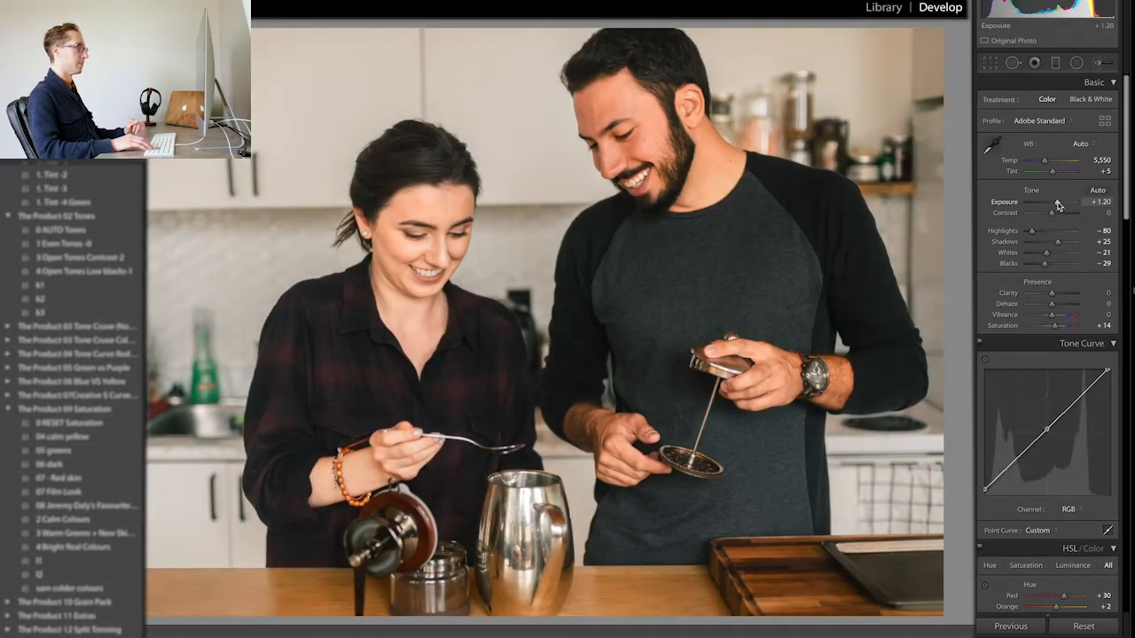
left_click_drag(1064, 202, 1050, 202)
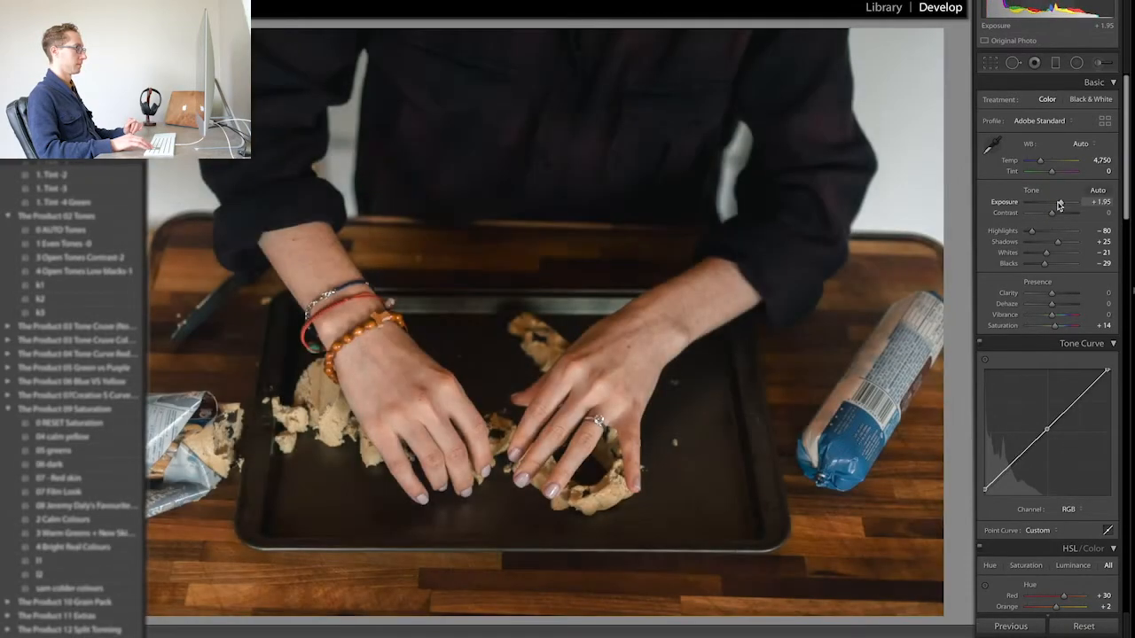
left_click_drag(1055, 204, 1064, 203)
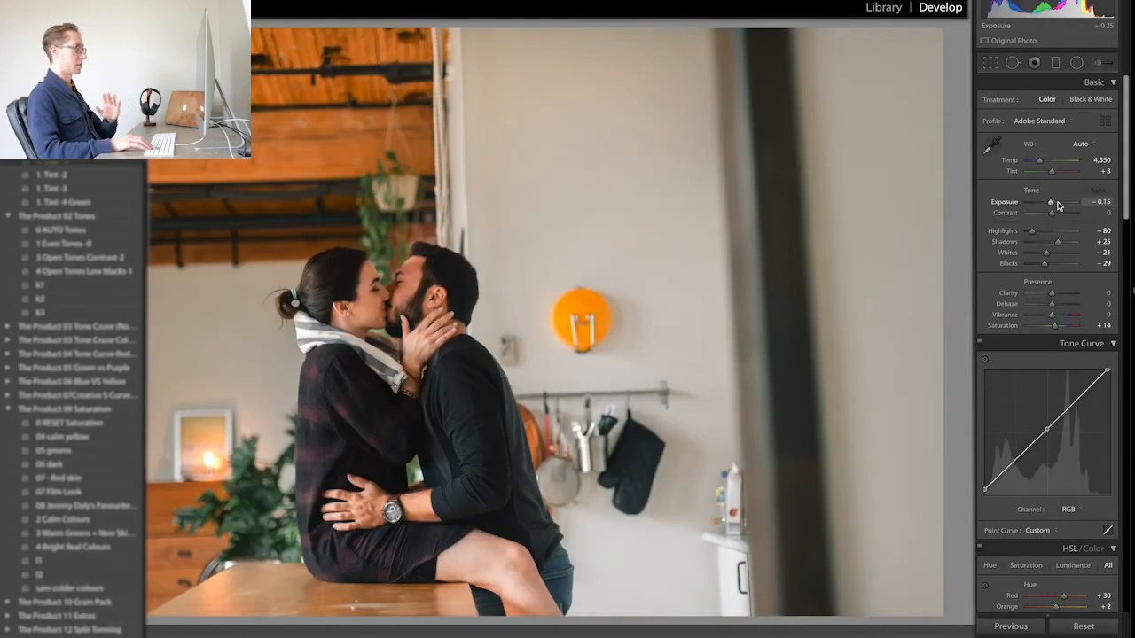
Move to the piggyback photo and raise its exposure to about +0.75.
left_click(1082, 626)
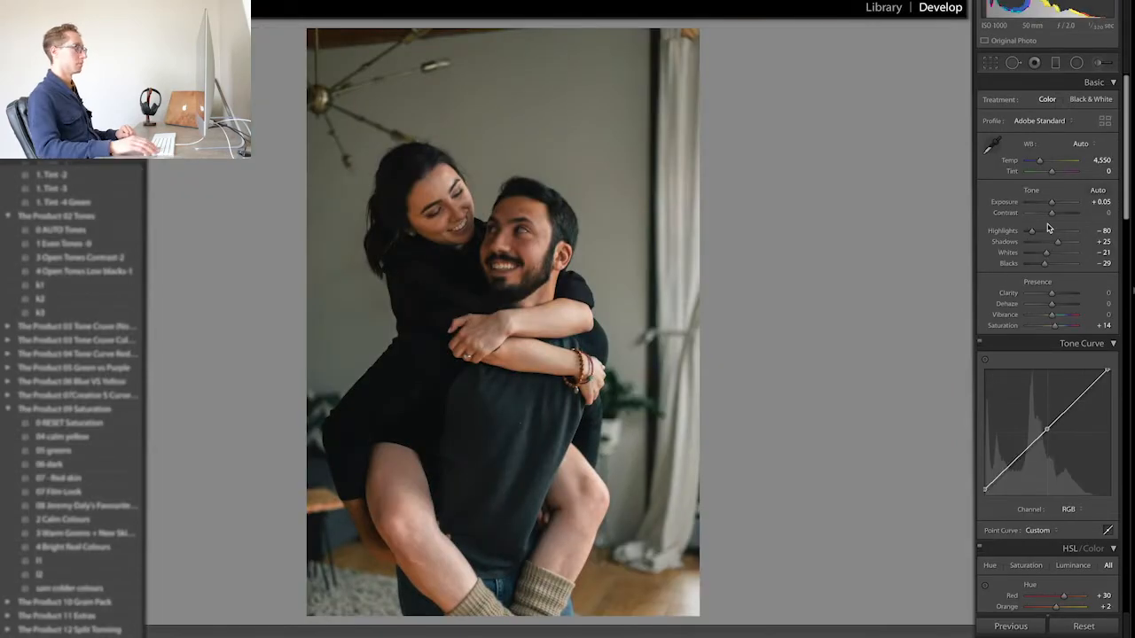
left_click_drag(1050, 202, 1061, 202)
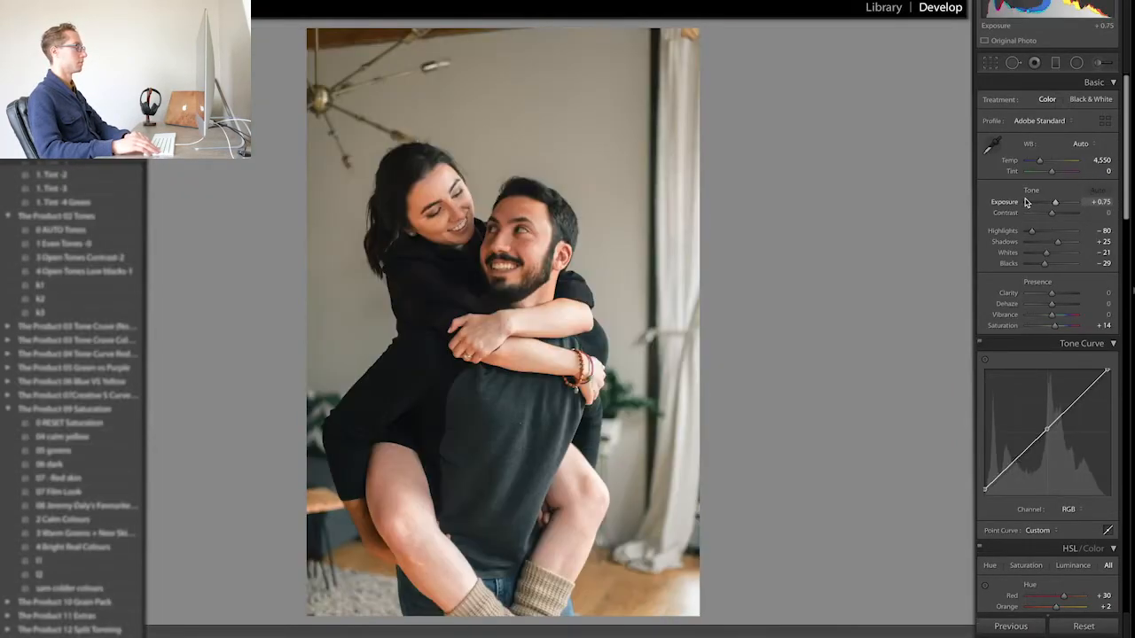